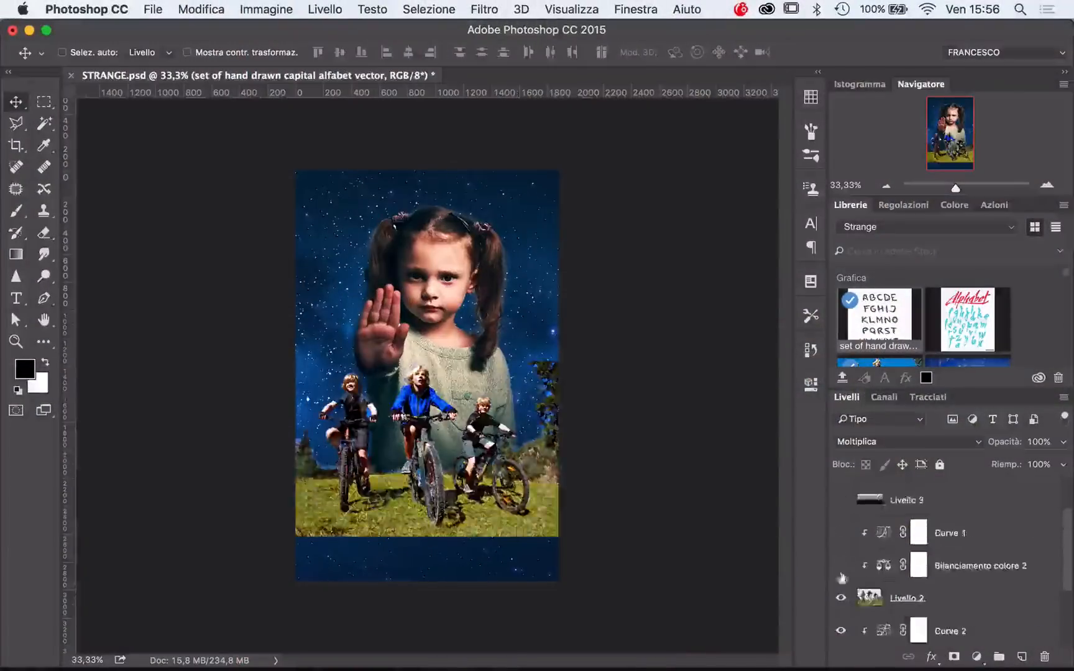
Hide the bikers layer so only the starry sky background remains visible
left_click(483, 8)
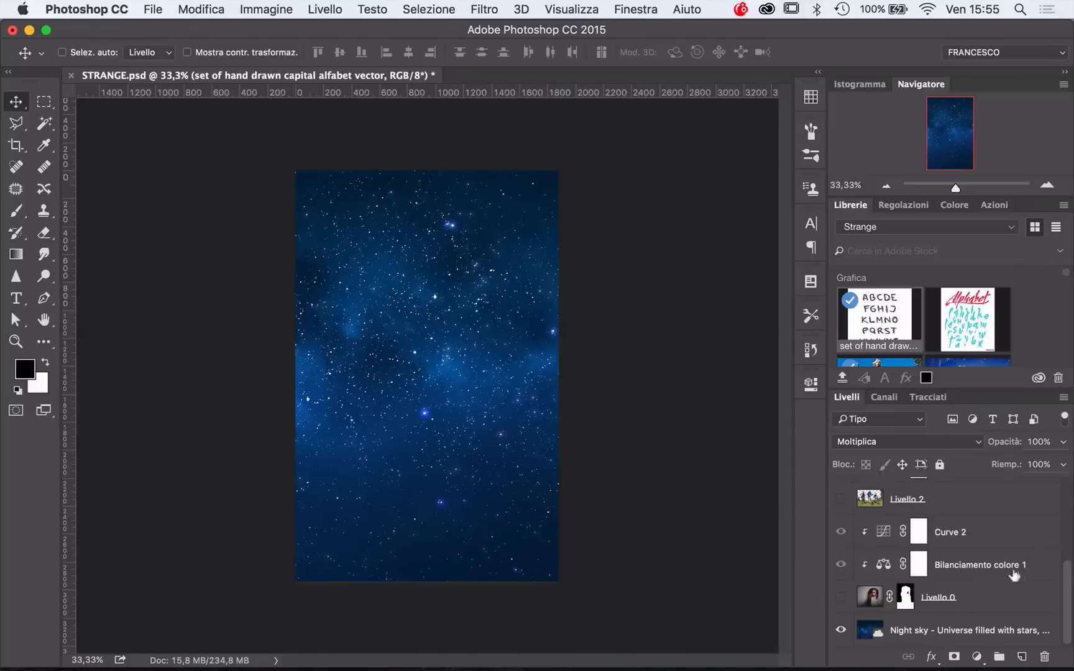
mouse_move(411, 439)
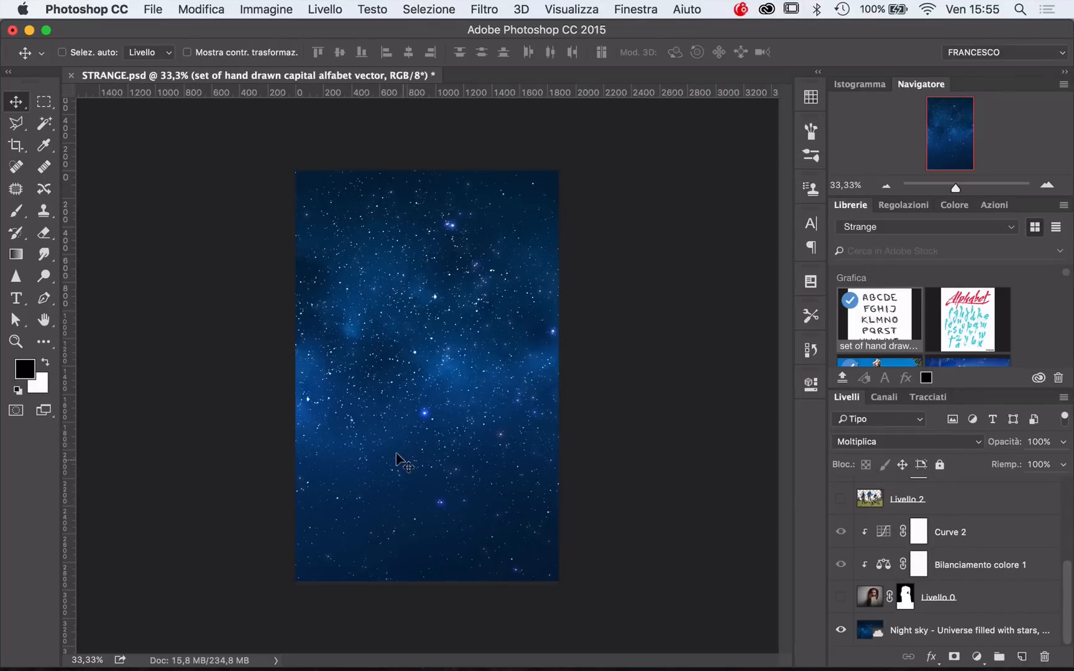
mouse_move(757, 513)
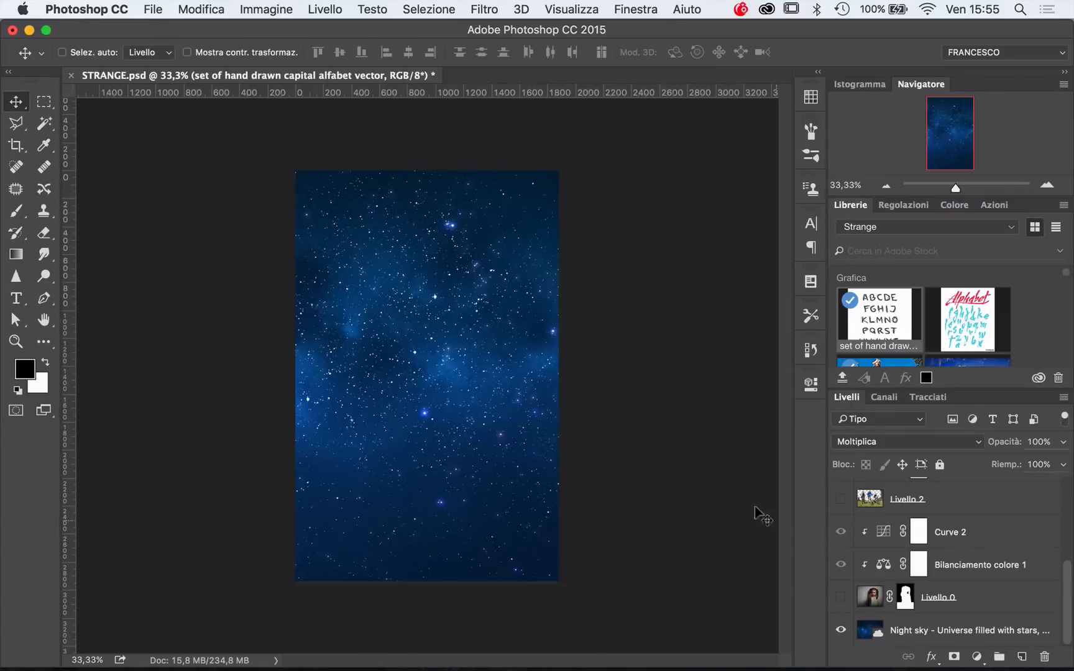
mouse_move(427, 361)
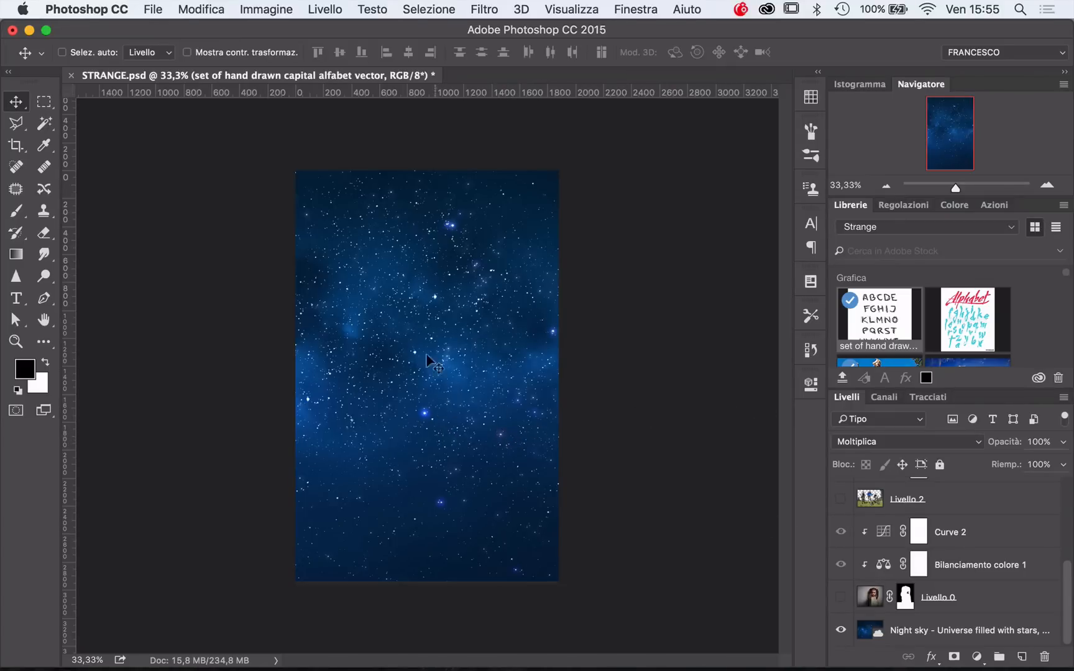
Show the girl layer (Livello 0) again, then the bikers layer (Livello 2) over the sky
left_click(840, 596)
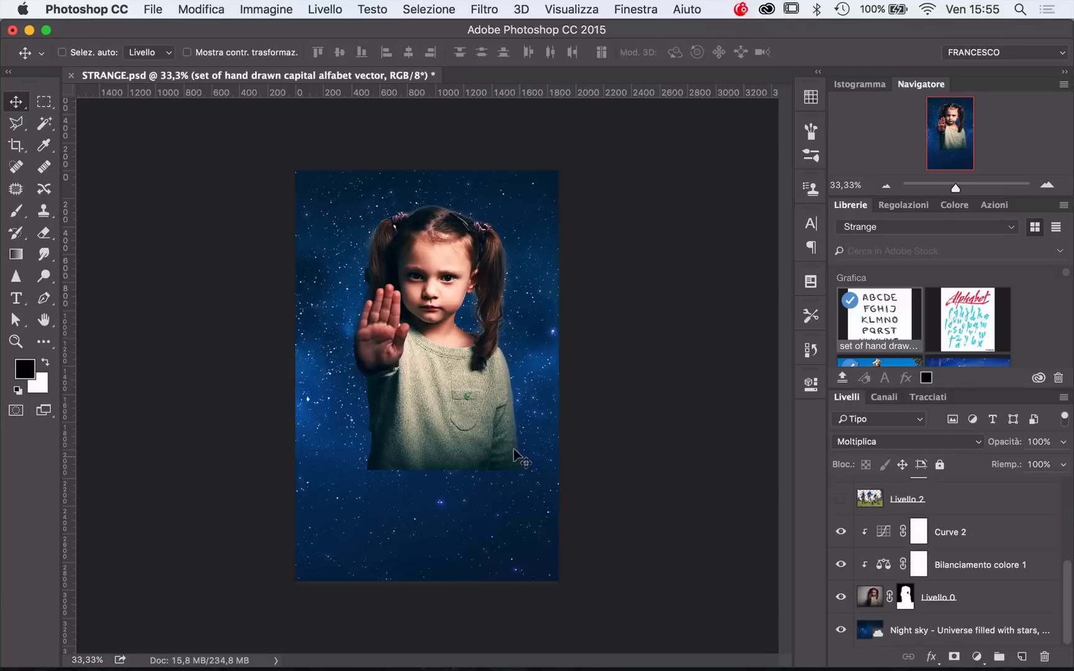
mouse_move(562, 363)
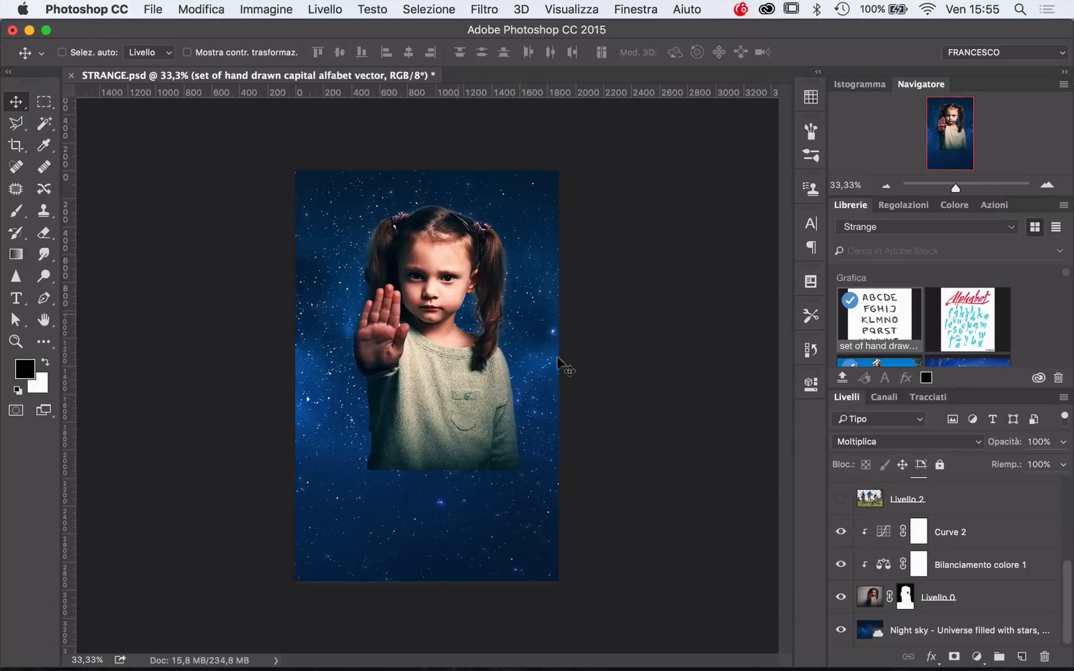
left_click(840, 565)
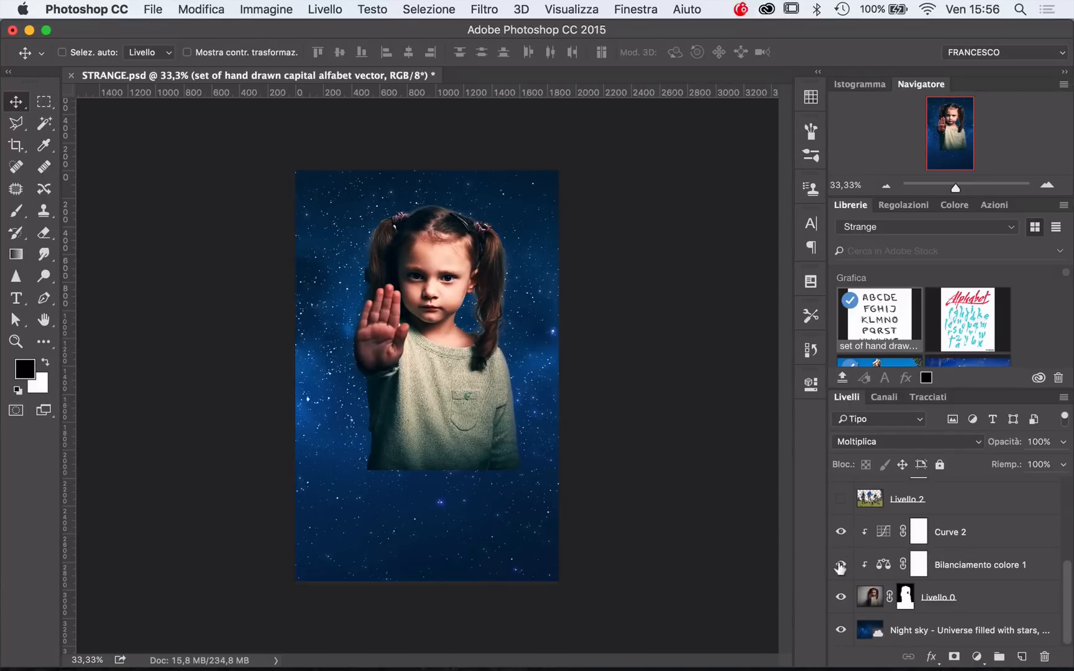
left_click(840, 564)
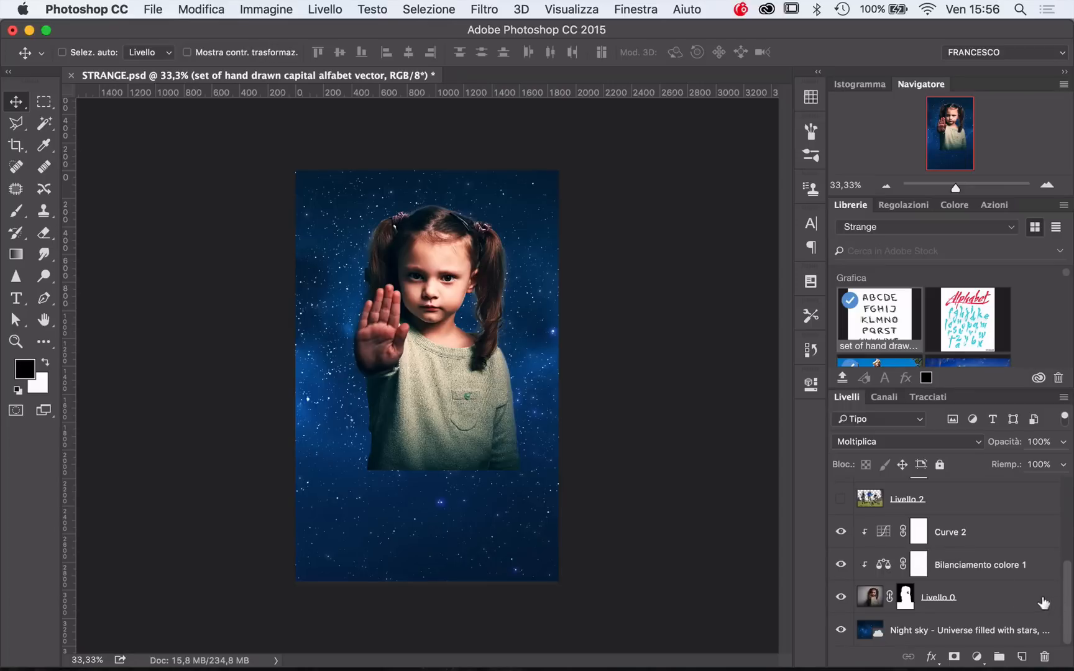
mouse_move(432, 246)
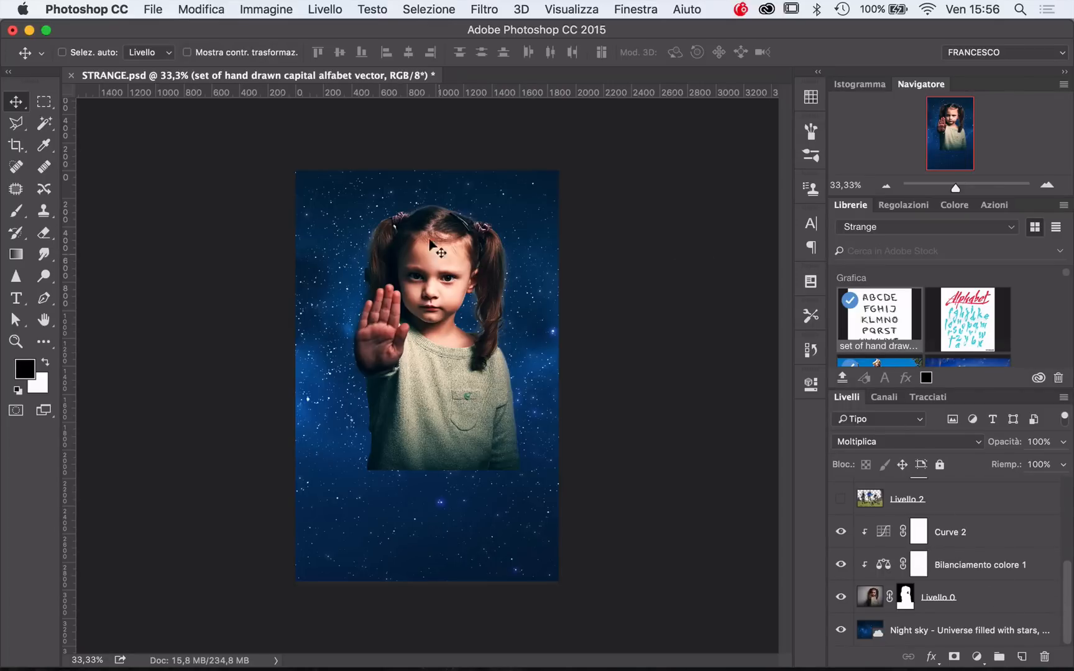
mouse_move(459, 346)
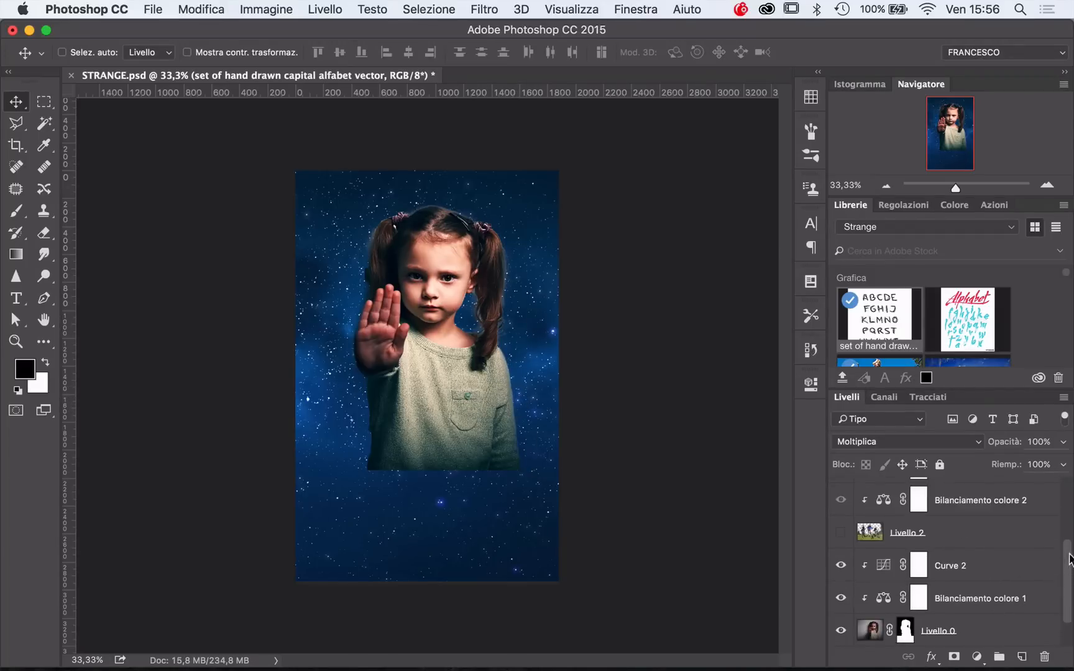
left_click(840, 566)
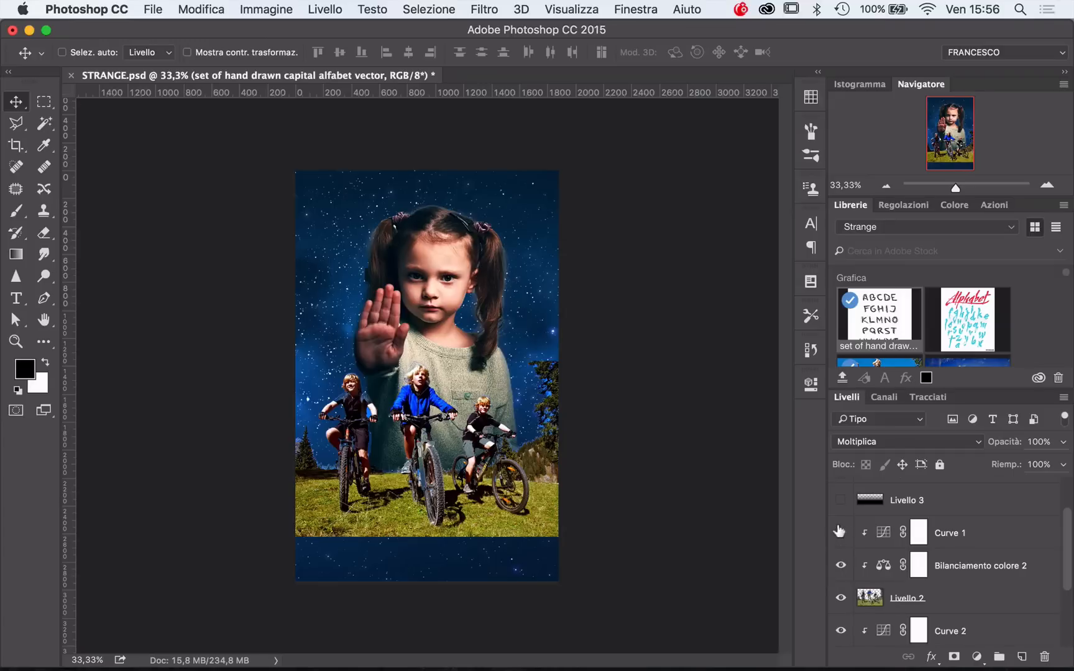
Show the dark fade layer (Livello 3) beneath the bikers and select it
left_click(840, 531)
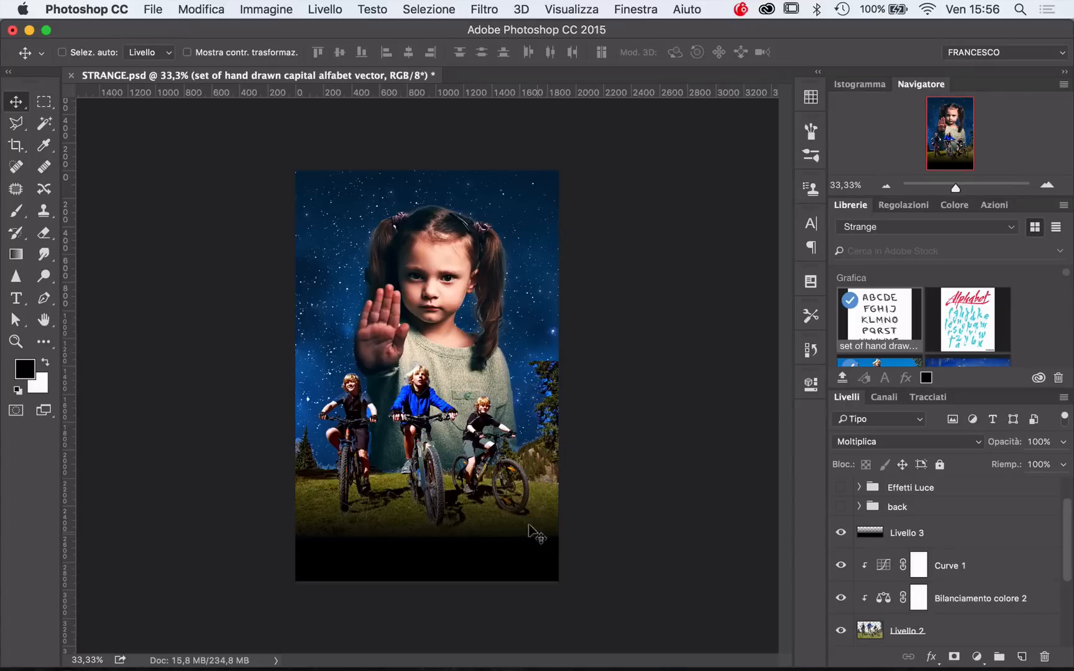
mouse_move(336, 552)
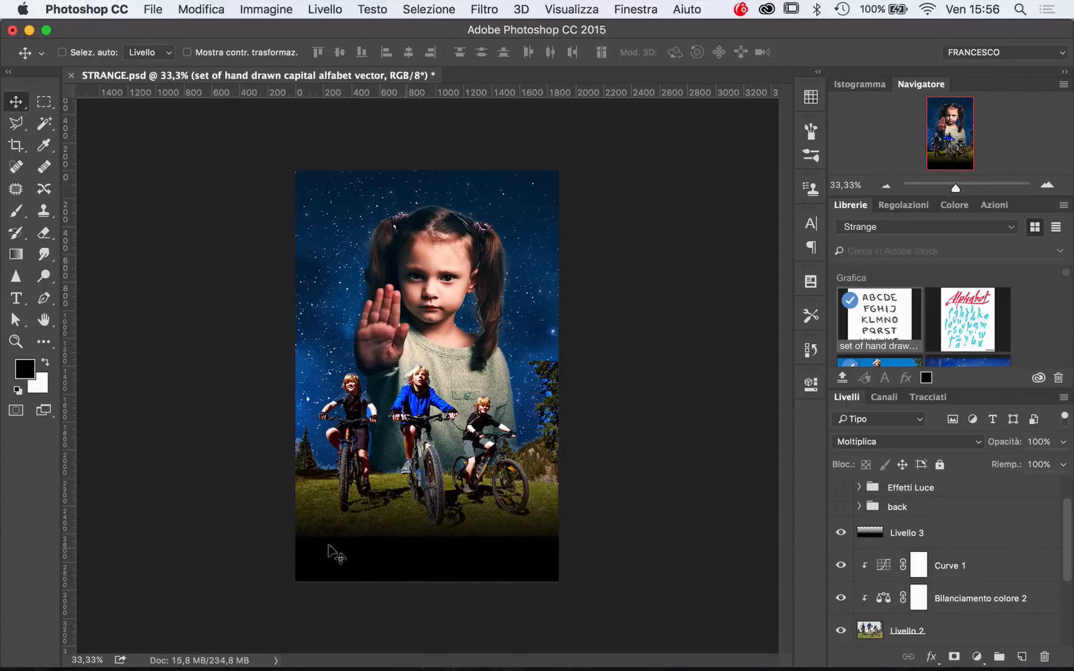
mouse_move(266, 536)
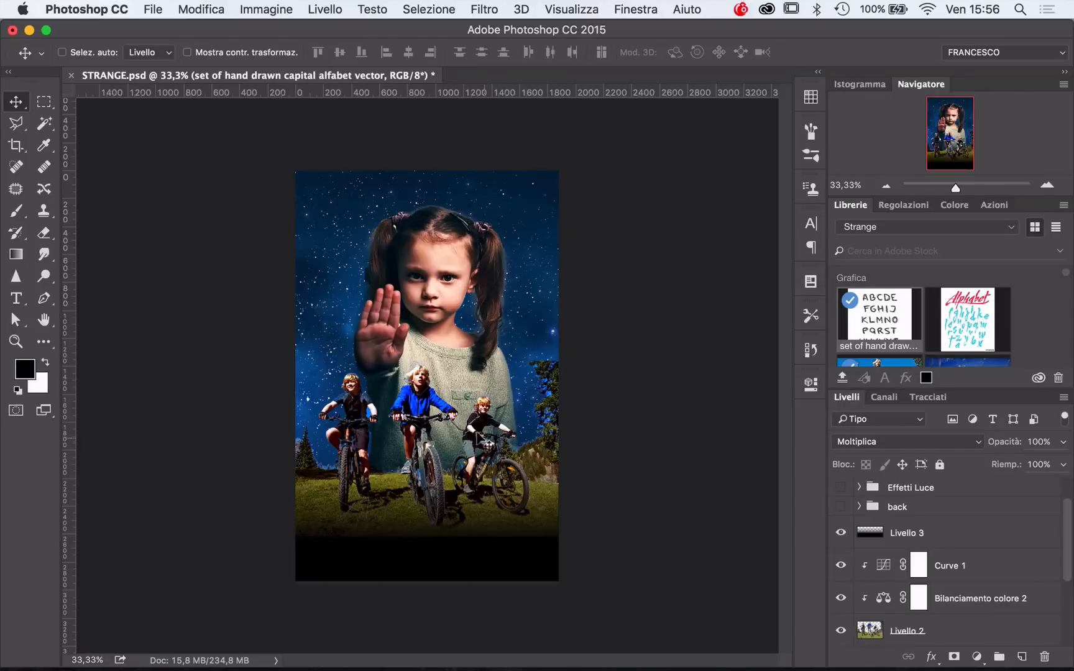
mouse_move(451, 354)
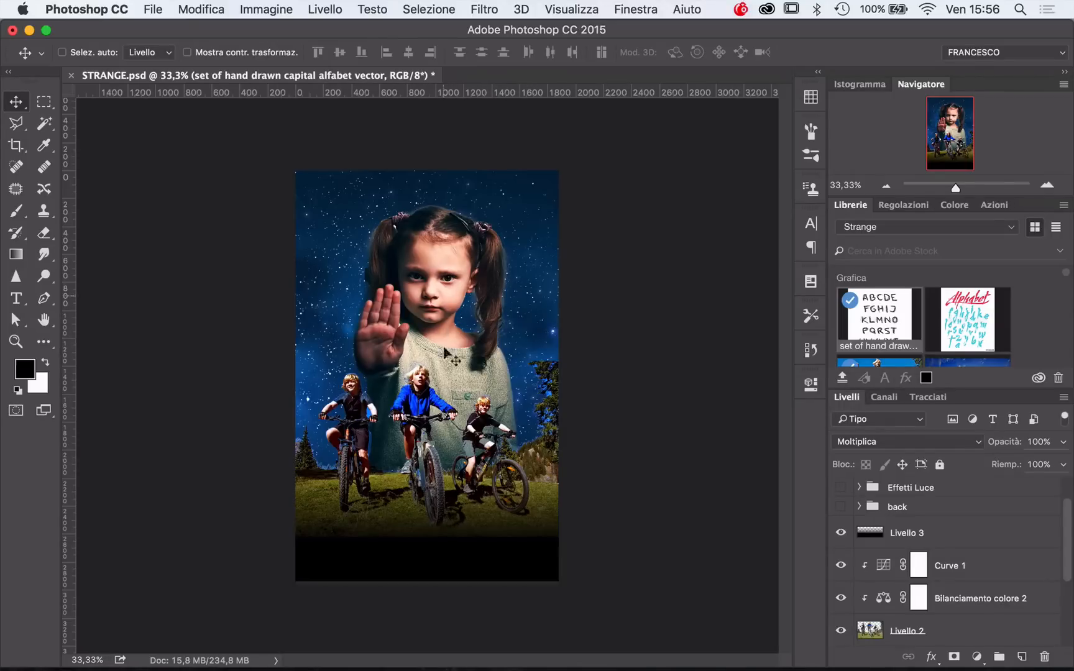
mouse_move(978, 538)
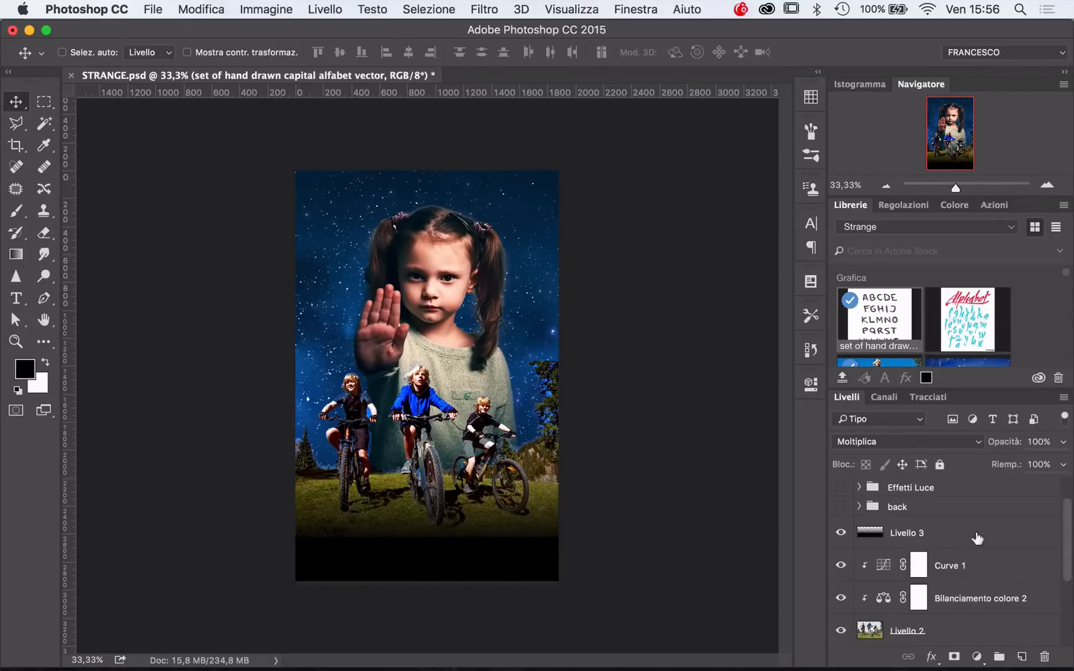
left_click(906, 533)
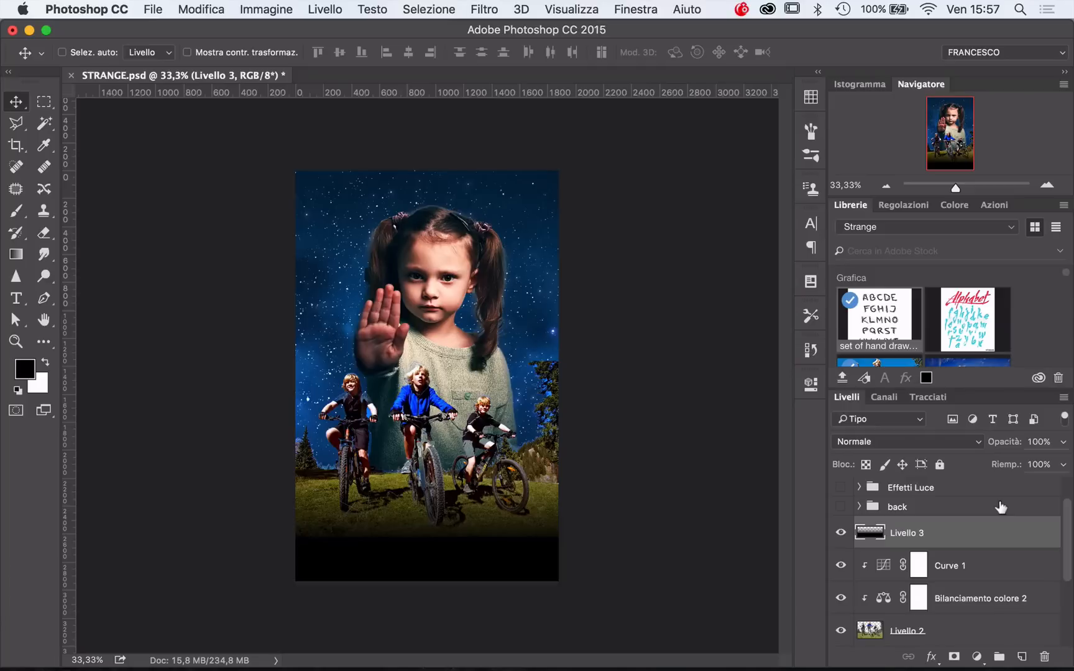
Stamp visible layers into a merged layer and preview Contorni poster in the Artistico filter gallery
key("alt+shift+cmd")
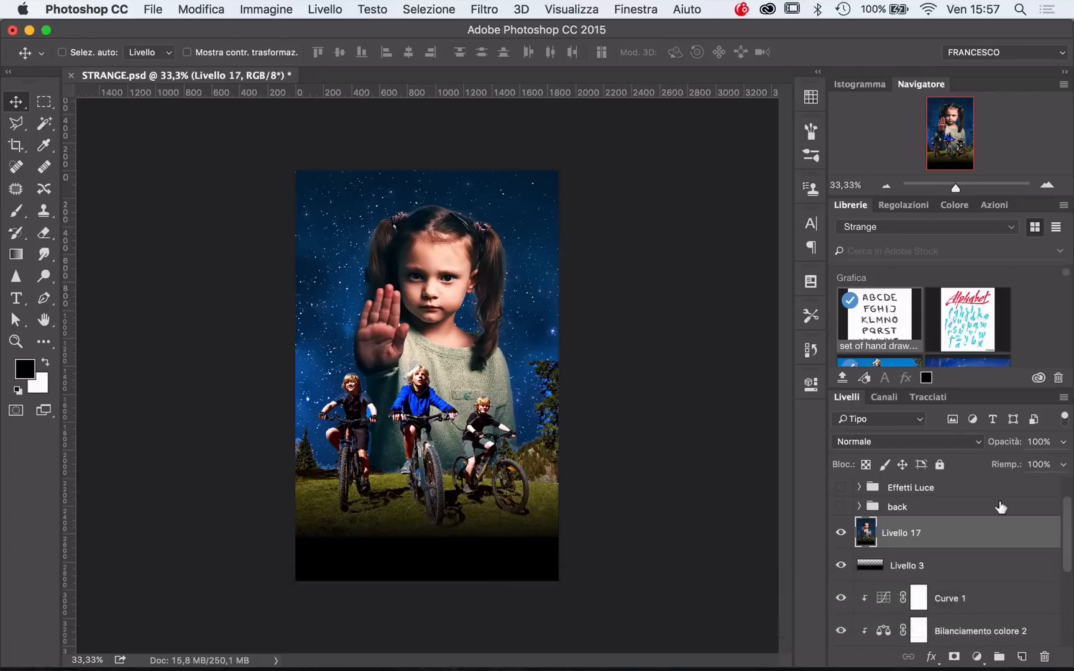
left_click(484, 8)
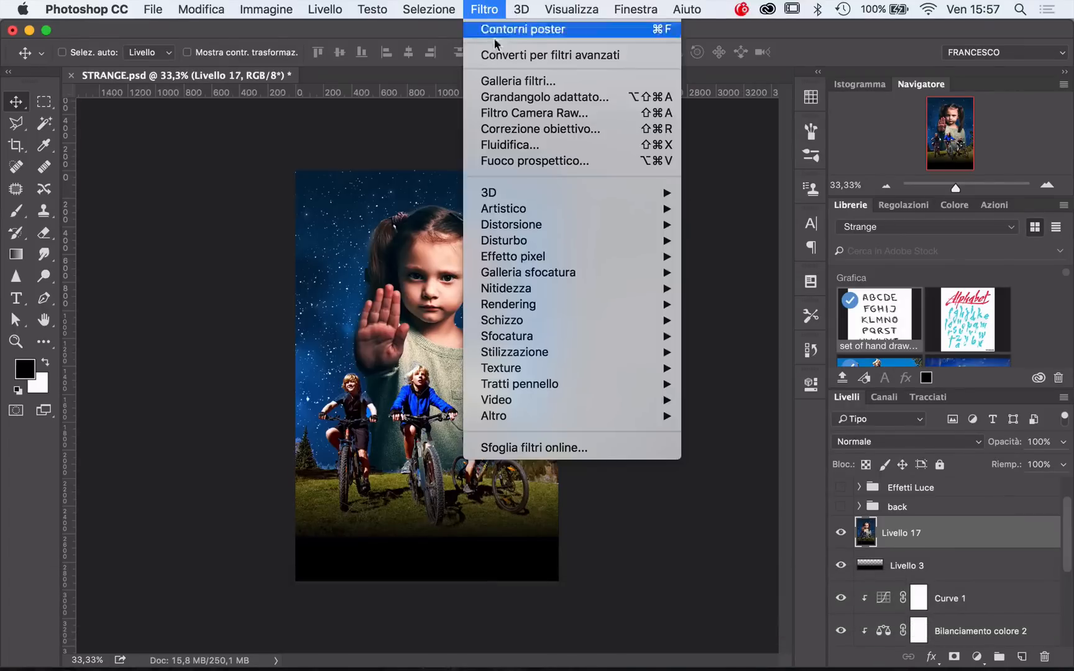
mouse_move(504, 209)
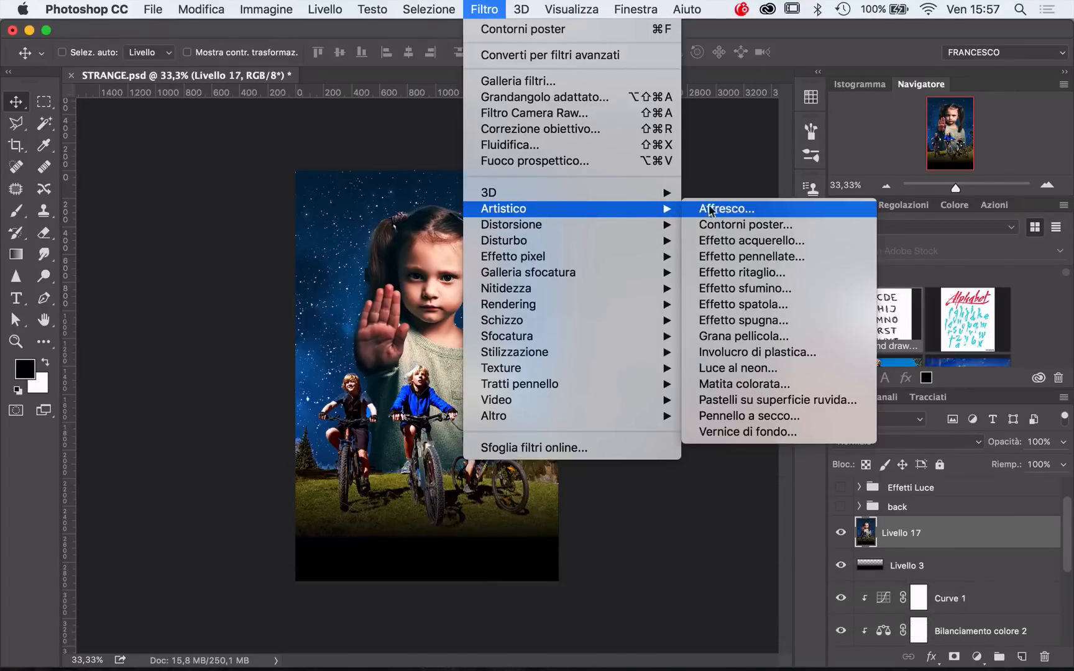
left_click(744, 225)
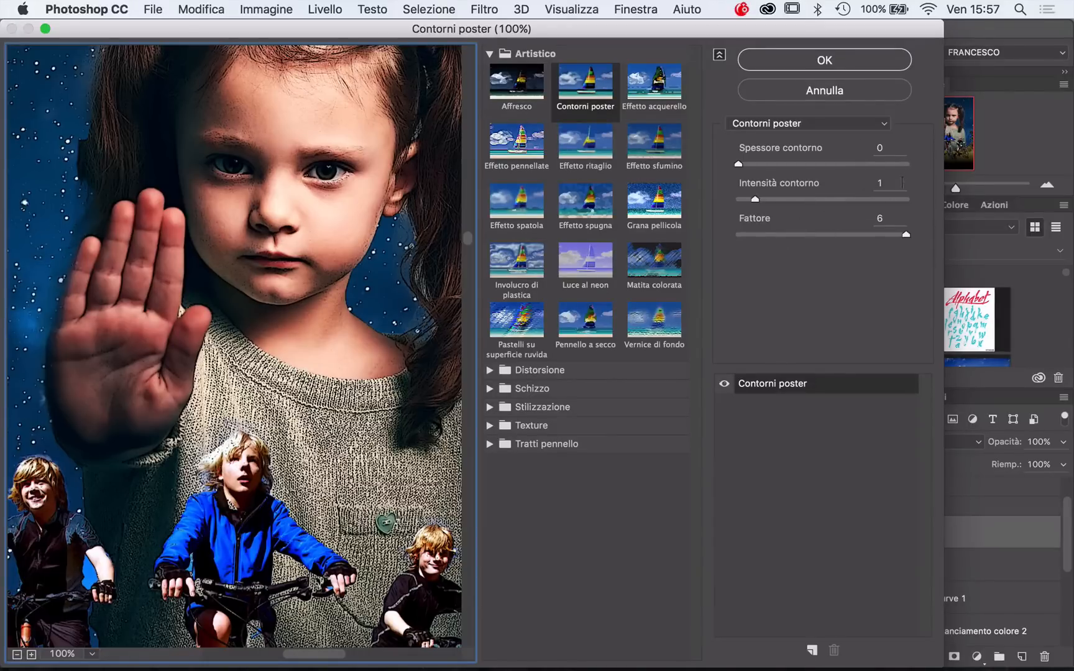
mouse_move(875, 208)
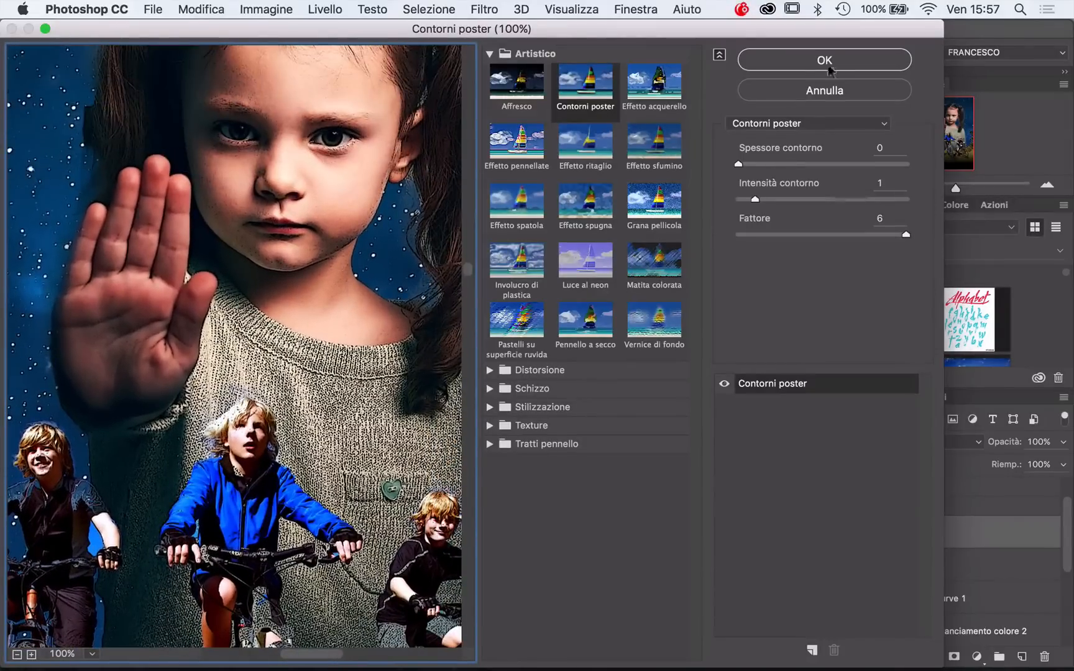
Apply Contorni poster, lower the layer's fill to 23% and blend it in Schiarisci mode
left_click(823, 60)
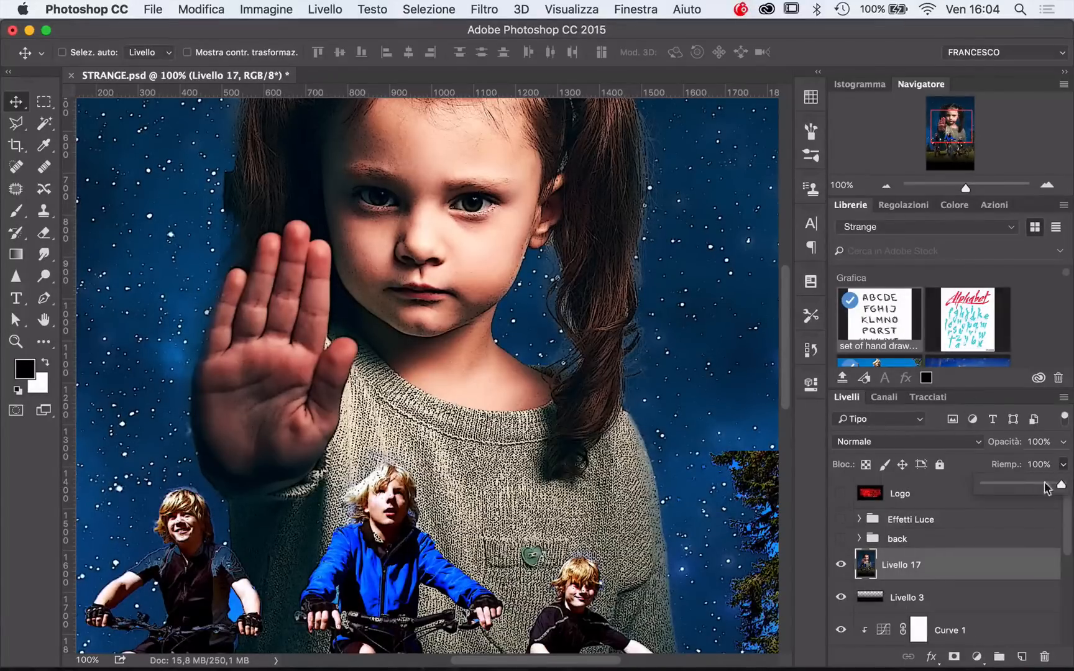
left_click_drag(1047, 483, 1014, 484)
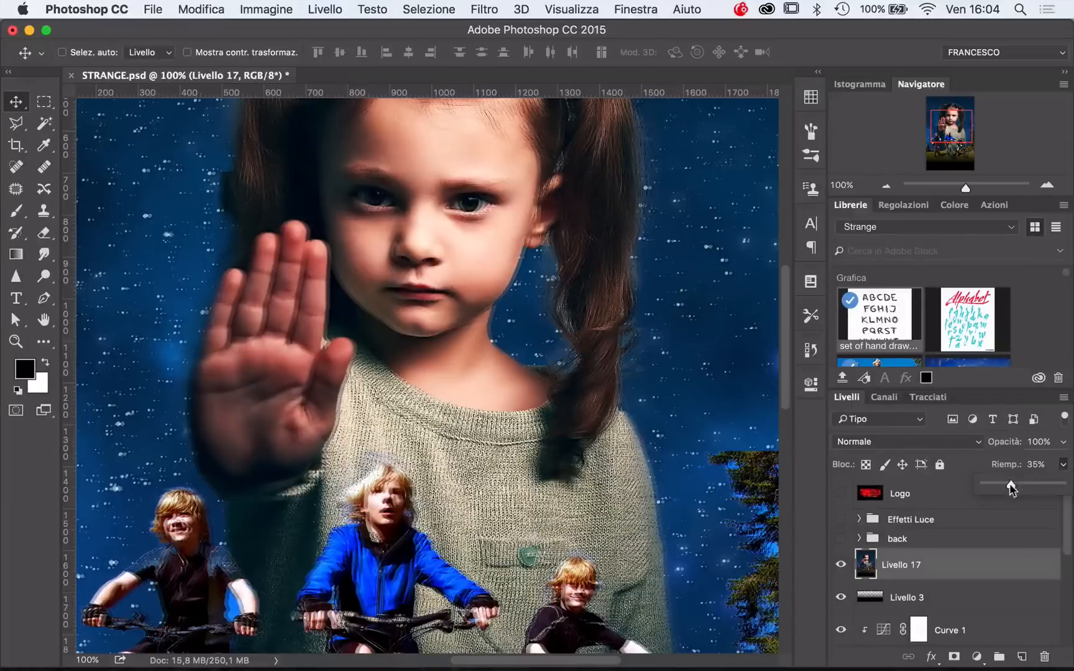
left_click_drag(1014, 485, 1002, 485)
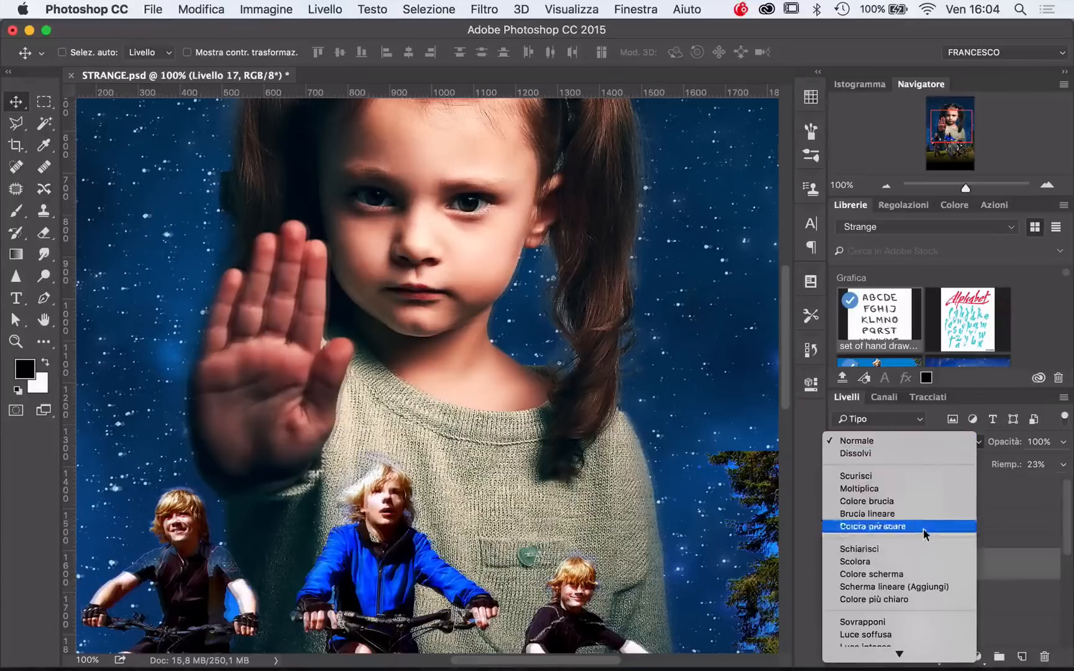
left_click(858, 548)
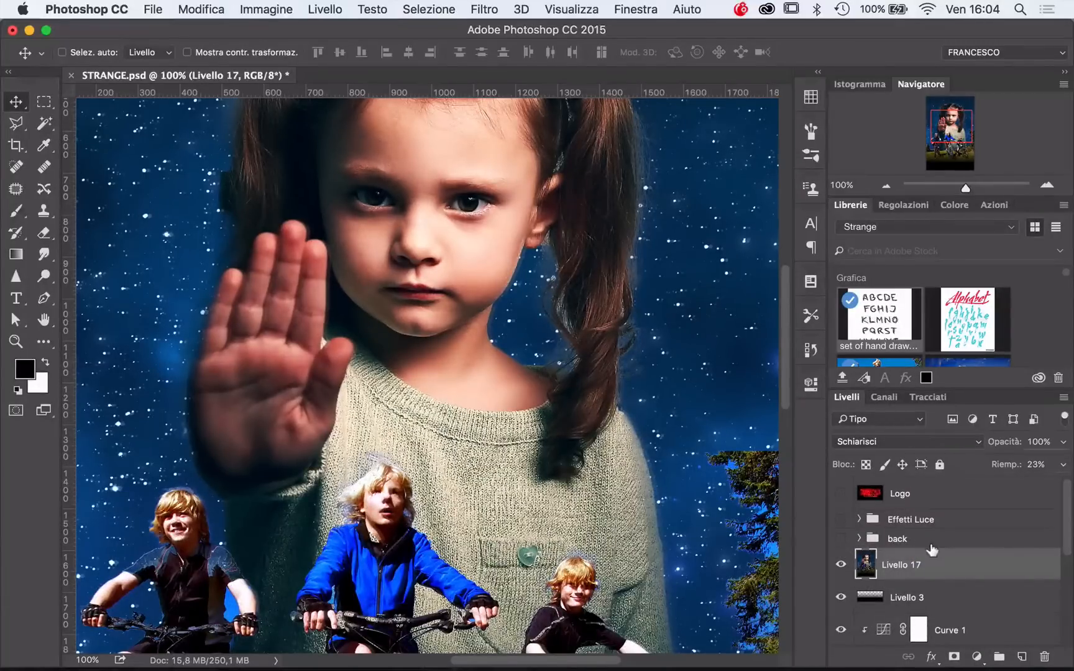
Duplicate Livello 17 and set the copy to Colore brucia blending
key("cmd+j")
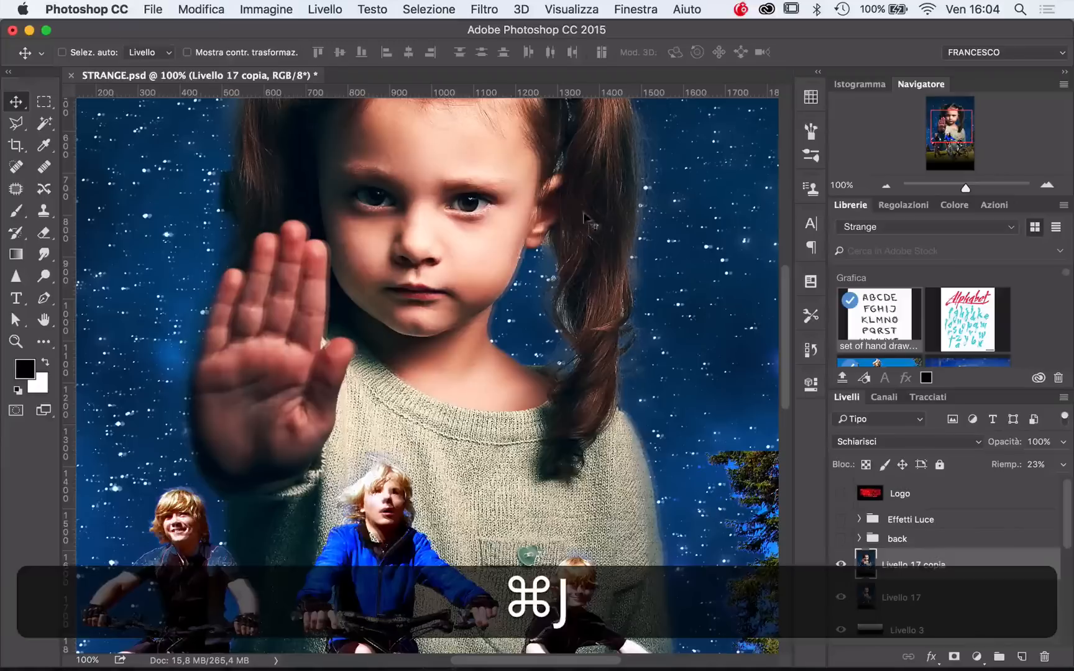
left_click(876, 441)
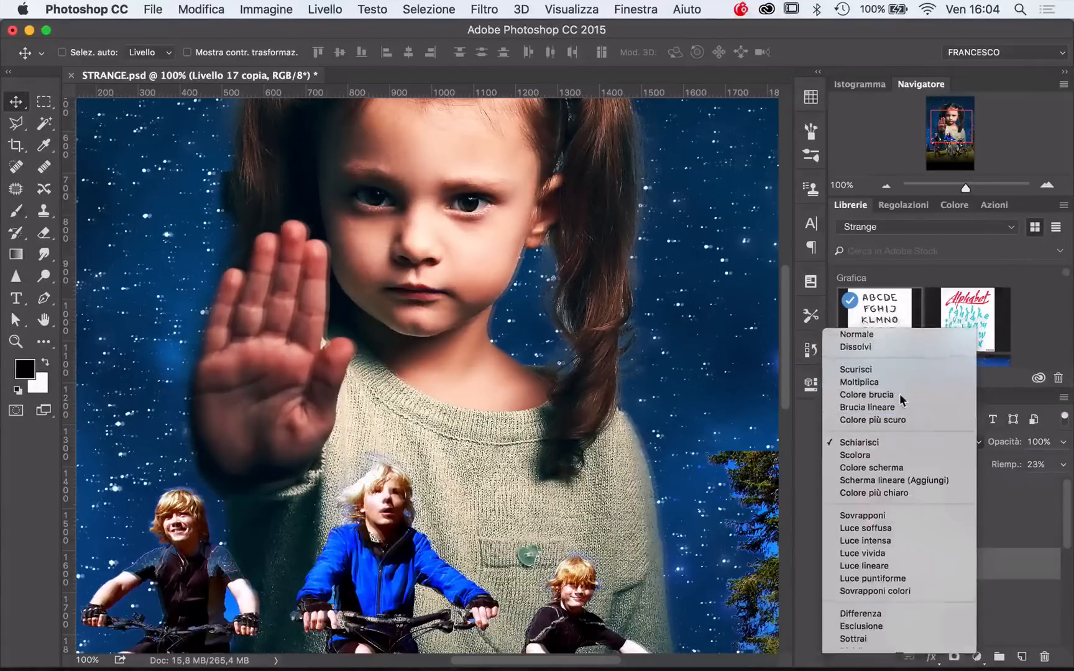
left_click(864, 394)
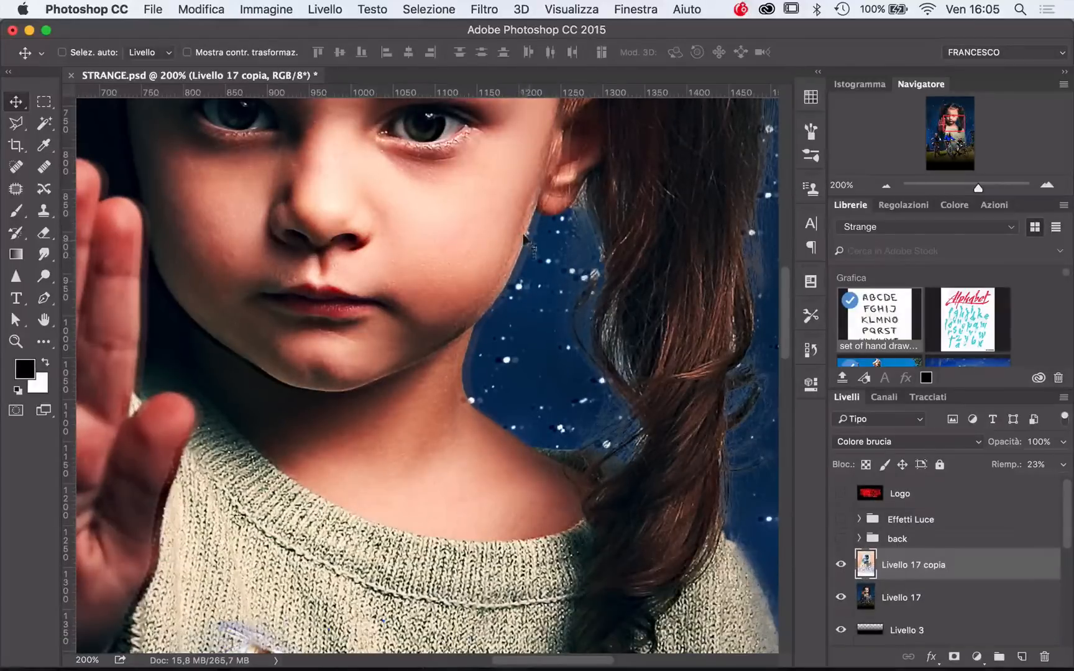
mouse_move(476, 304)
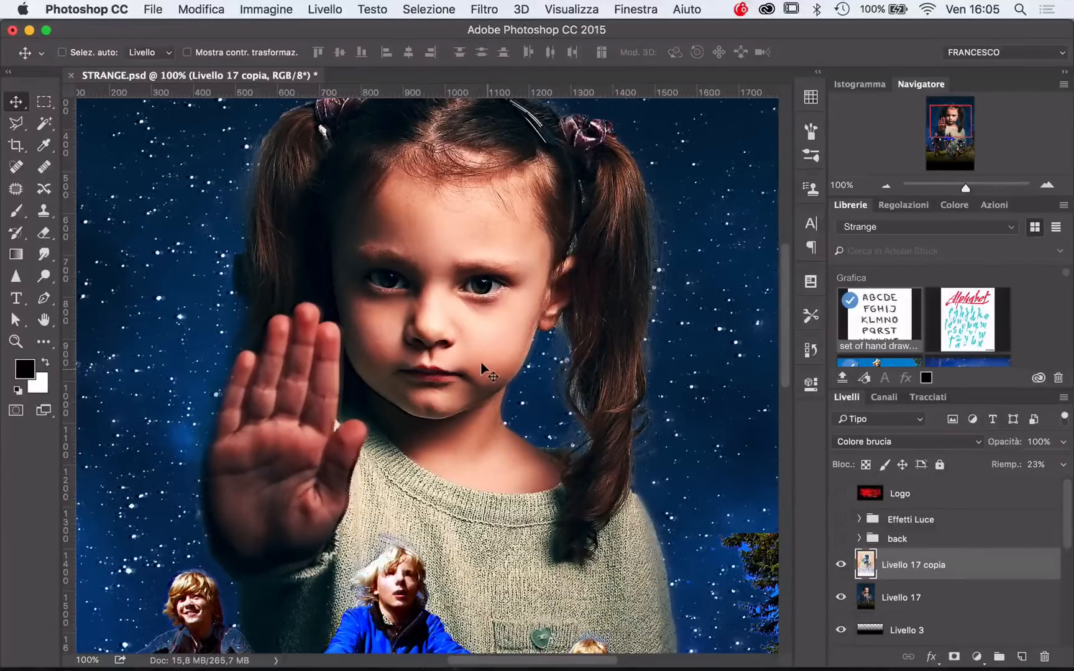
mouse_move(965, 562)
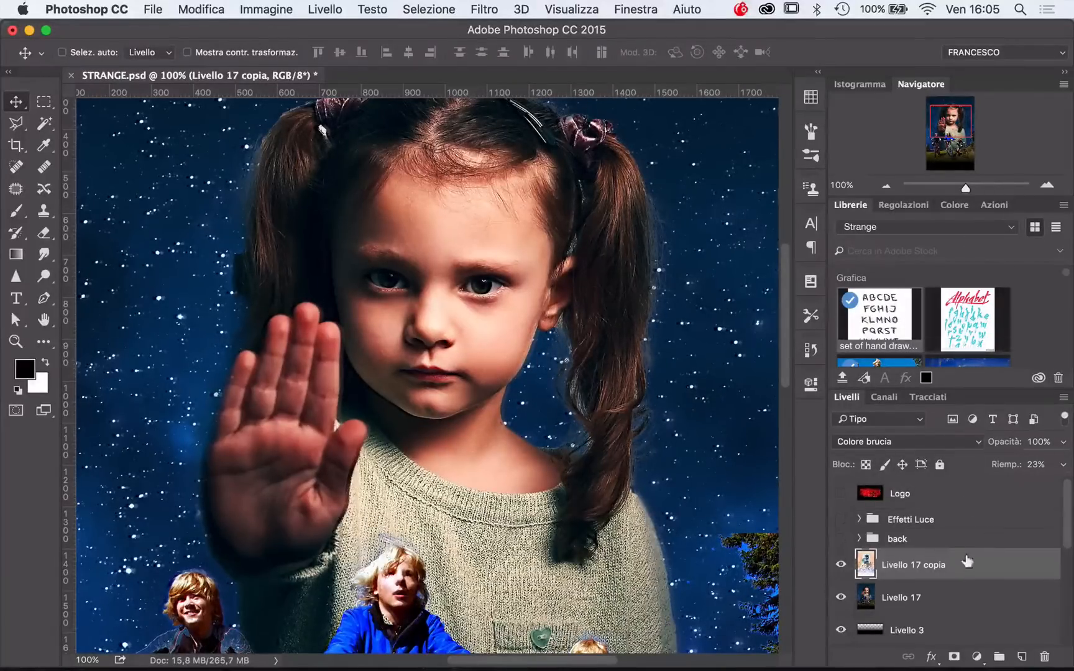
Duplicate Livello 17 copia and set the new copy to Colore schermo blending
key("cmd+j")
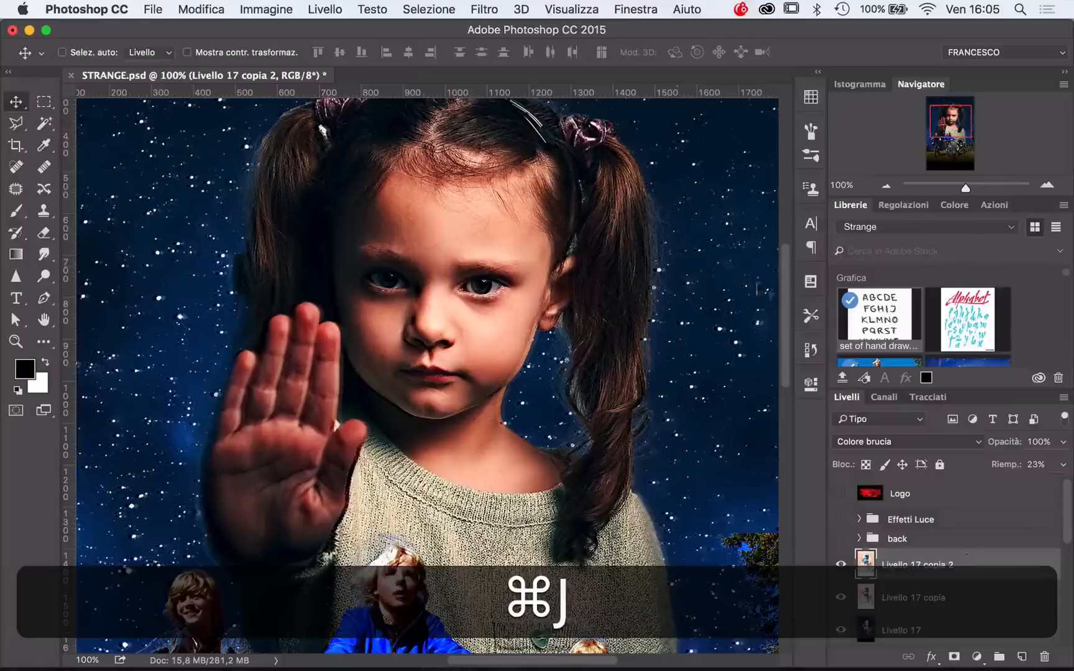
left_click(890, 441)
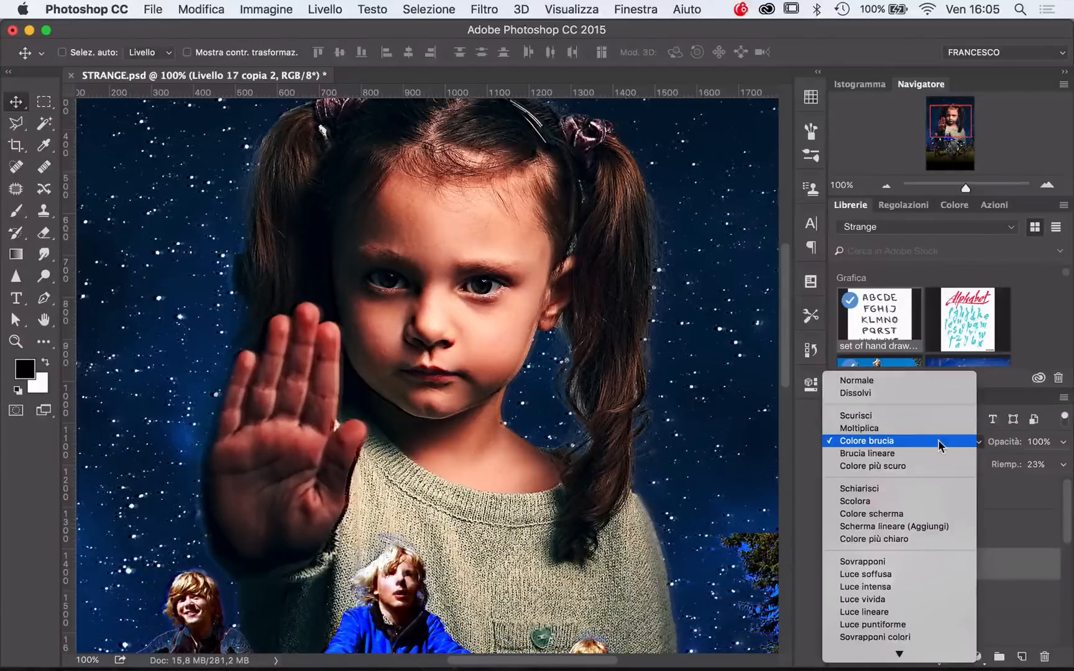
left_click(870, 513)
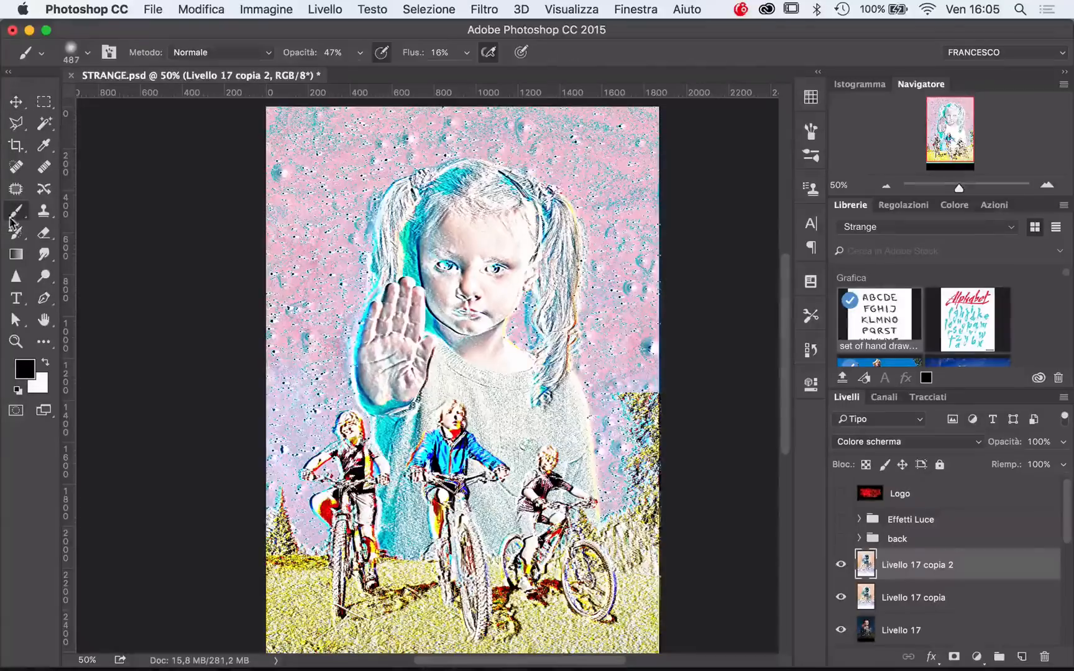
Load the Pennelli bagnati set, choose Acquerello su texture and resize the tip to 45 px
left_click(90, 52)
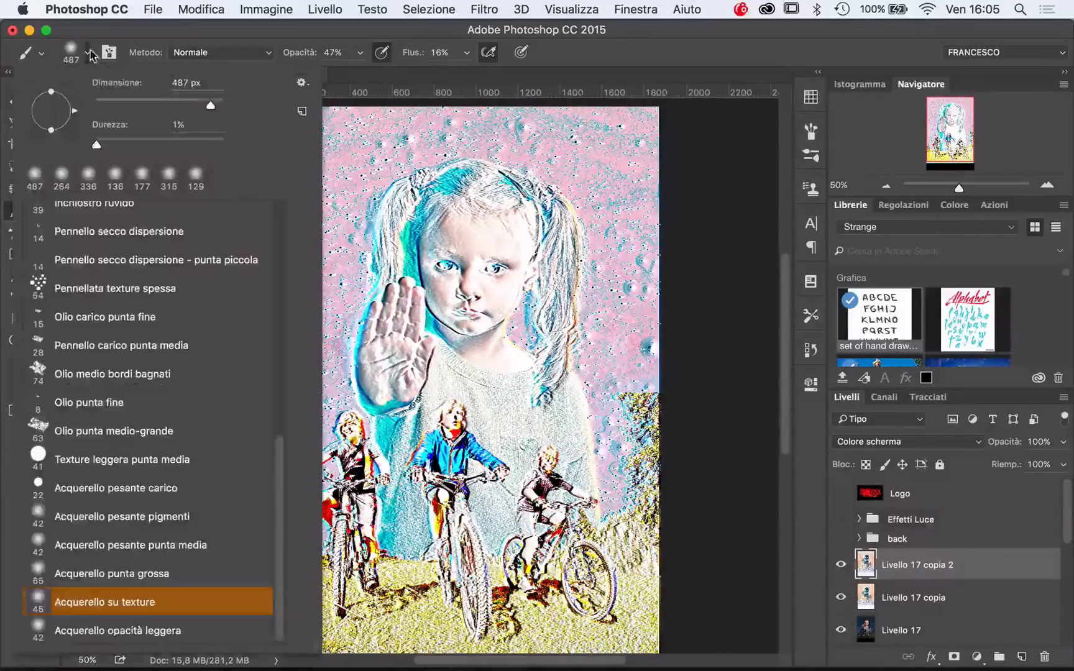
left_click(300, 82)
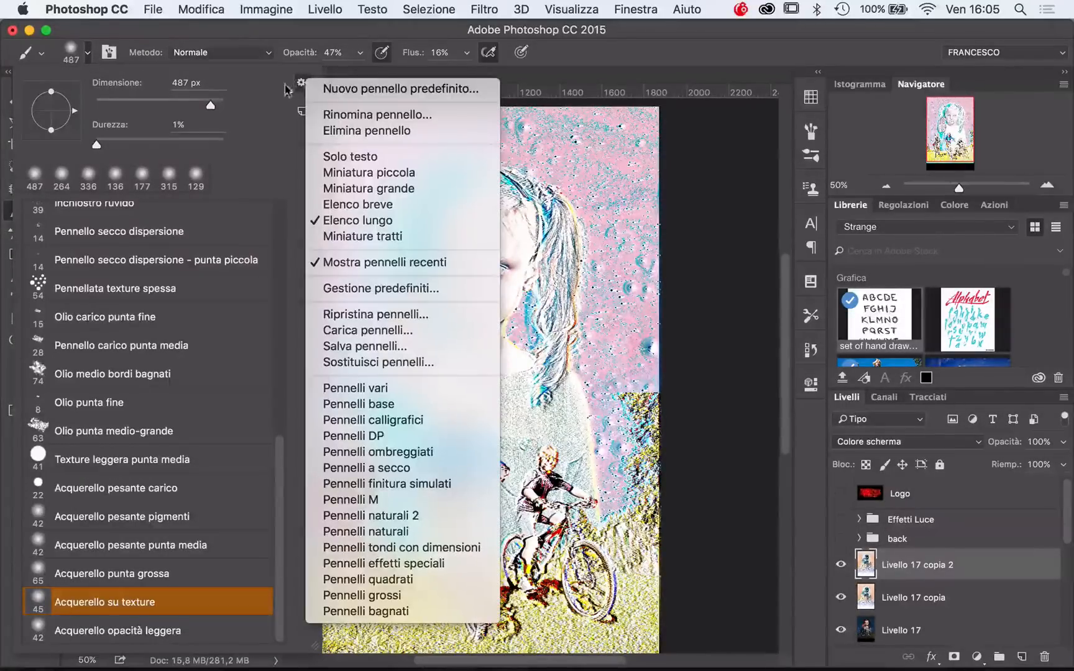
mouse_move(374, 612)
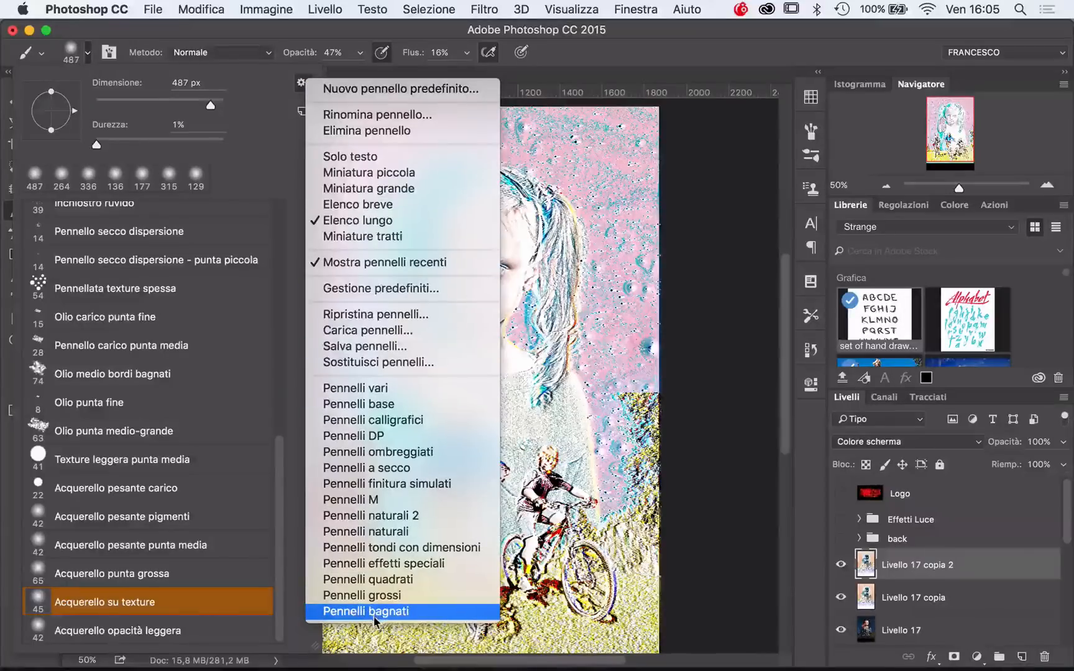
left_click(366, 611)
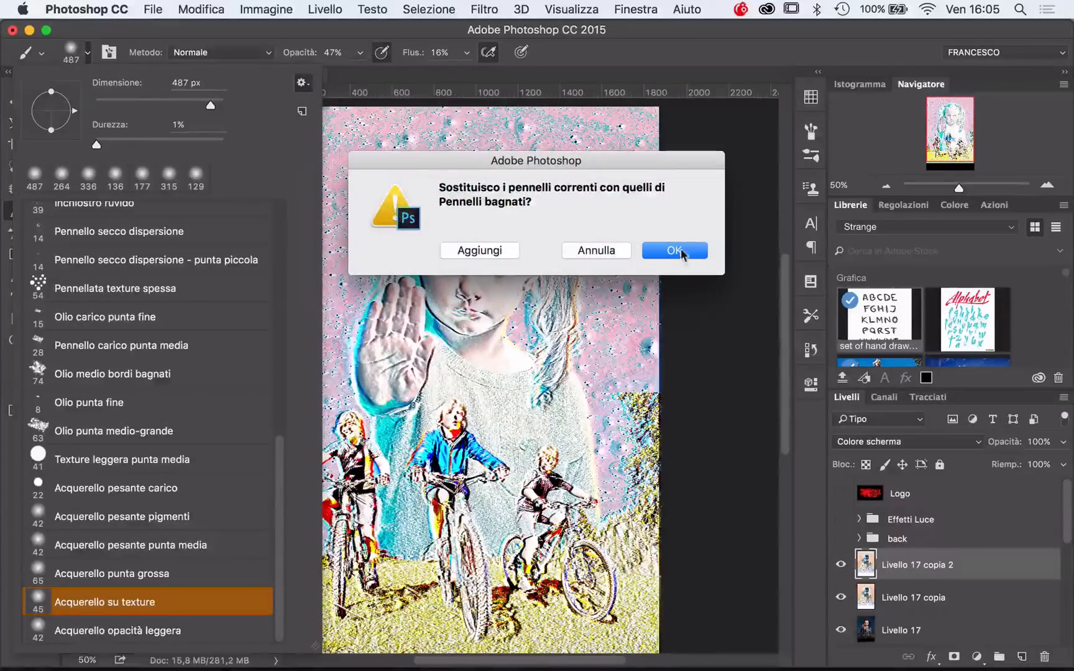
left_click(673, 251)
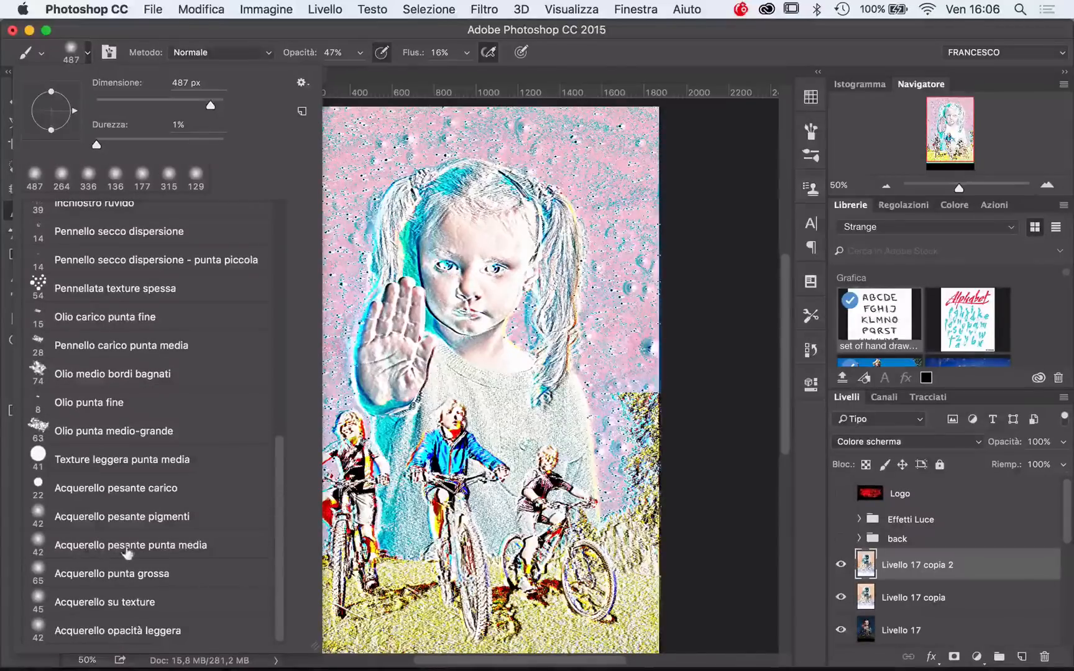
left_click(103, 601)
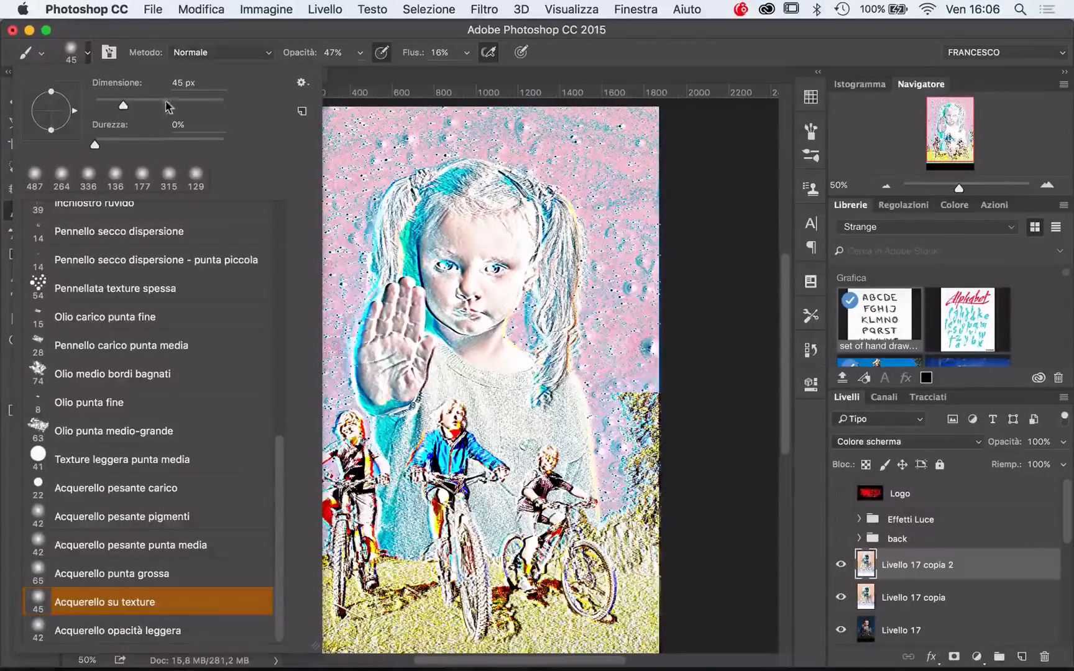
left_click_drag(124, 106, 205, 105)
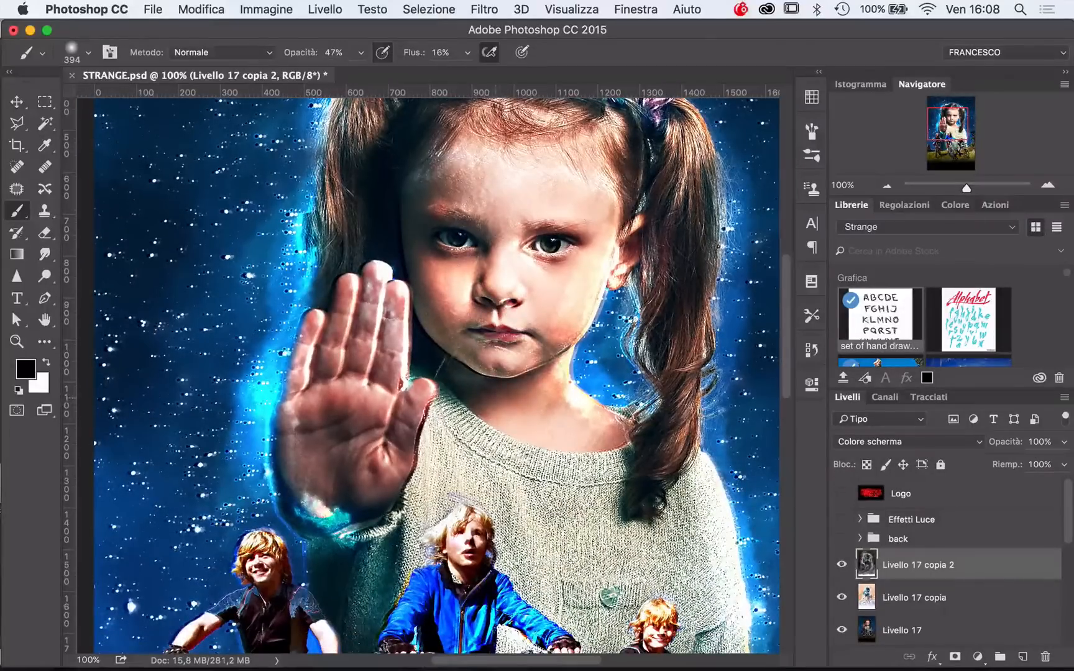
Switch to the Move tool after finishing the blue glow around the girl
left_click(16, 102)
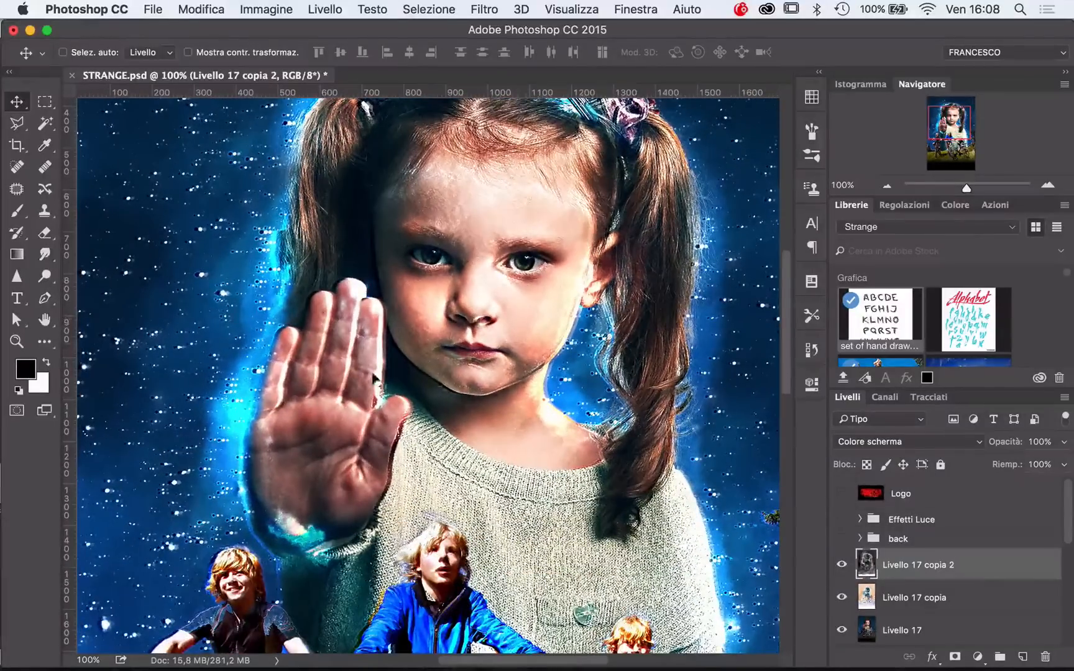
Bring the whole poster into view, group the layers and hide the effetto group
scroll("down", 3)
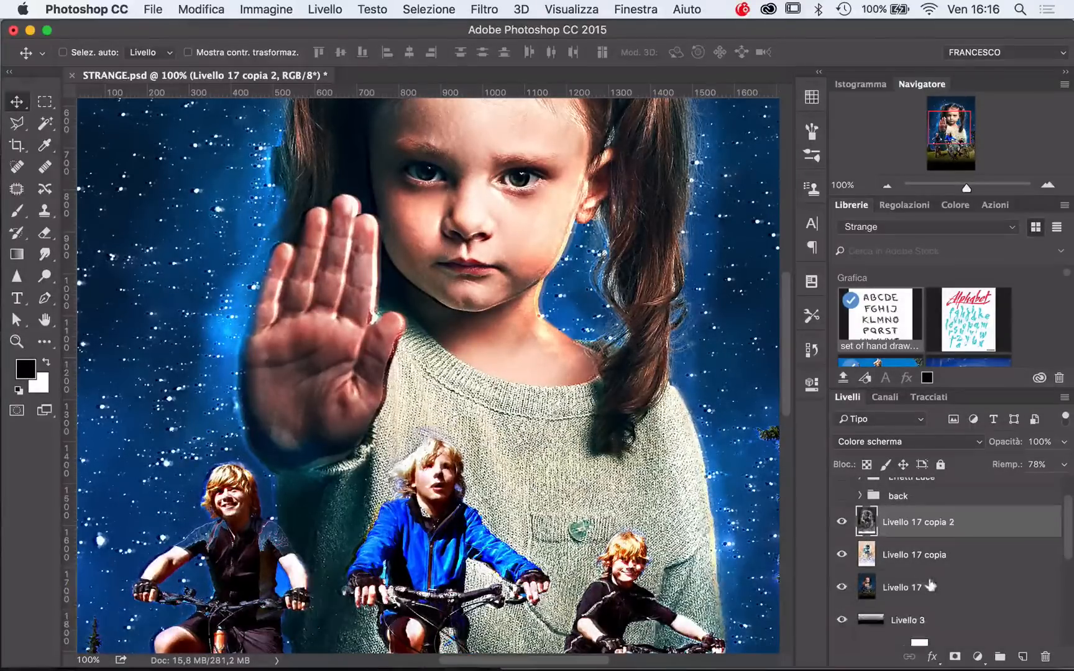
key("cmd+g")
type("effetto")
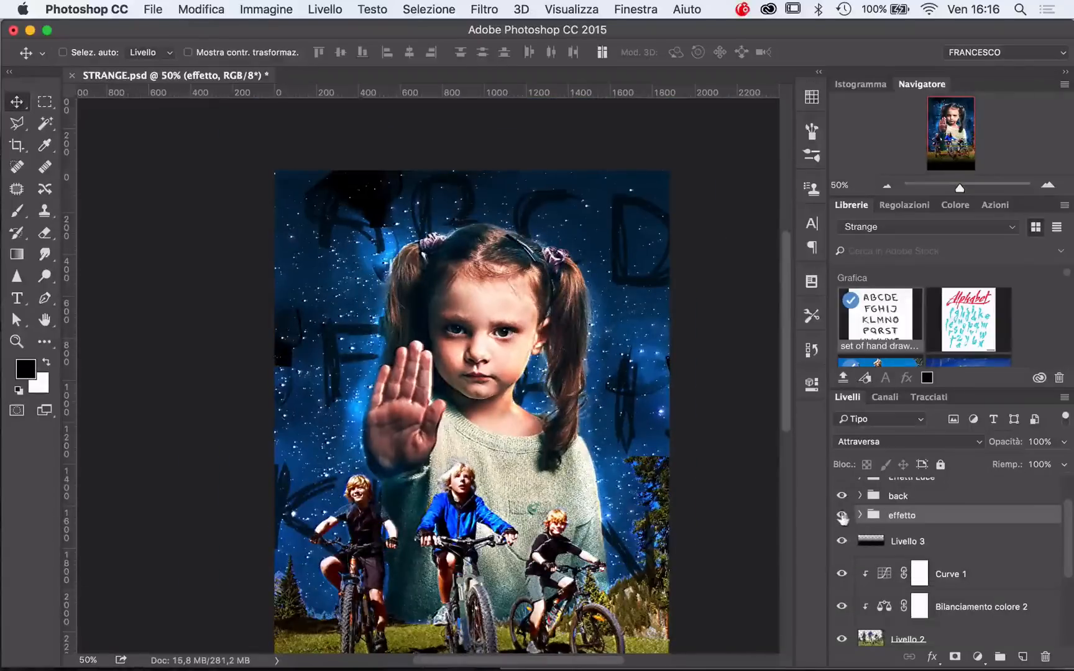
left_click(841, 514)
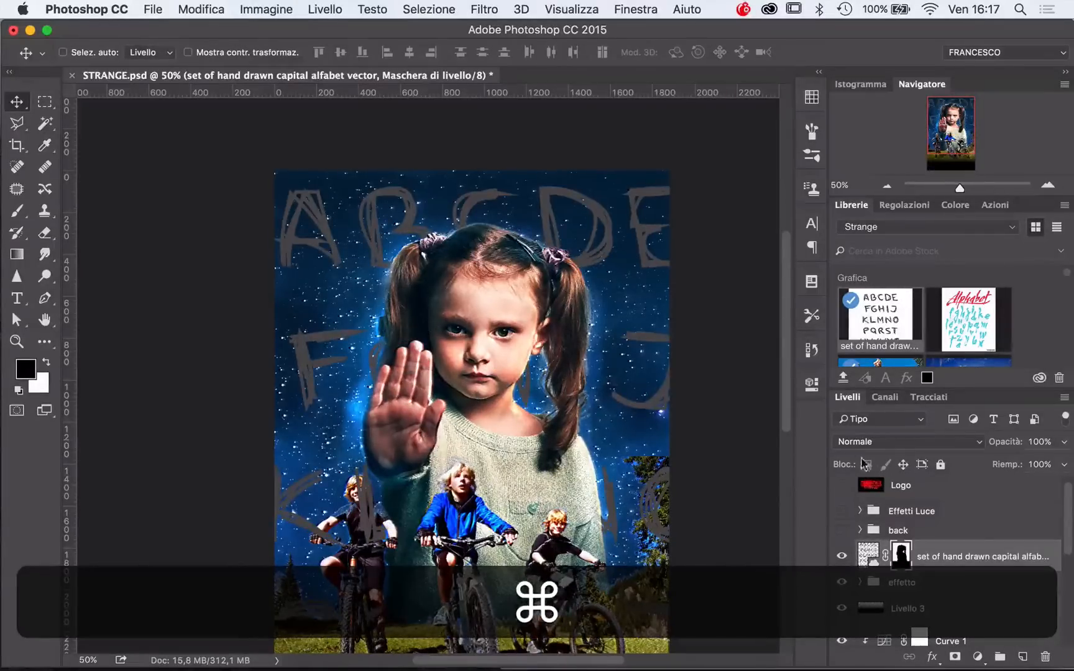
Change the alphabet layer's blend mode to fade the letters into the sky and show the black fill again
left_click(904, 442)
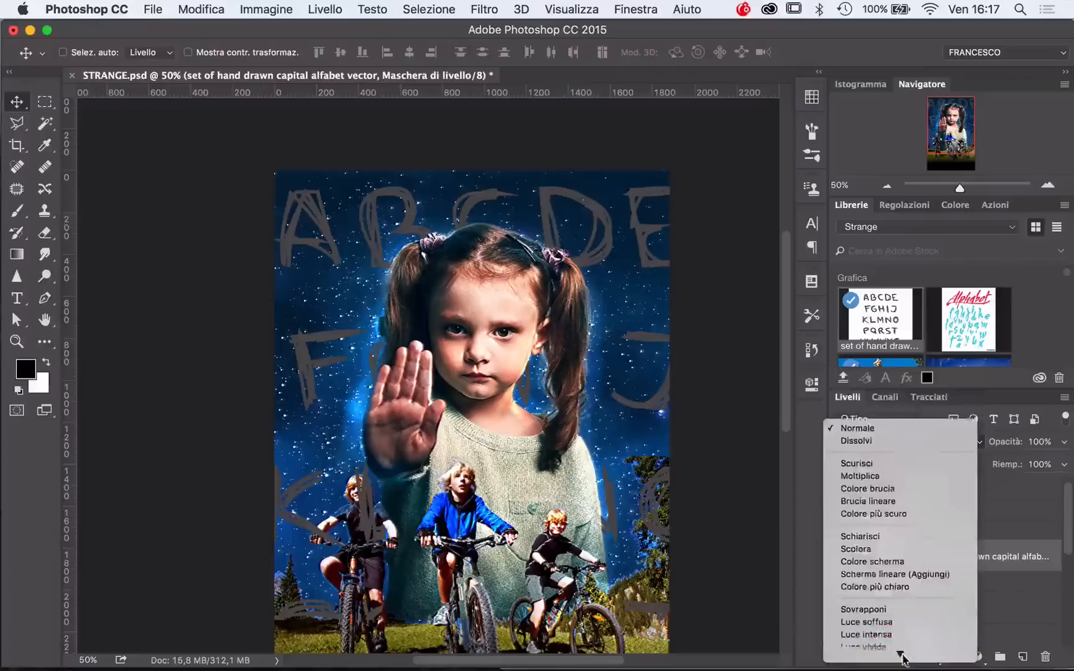
left_click(862, 609)
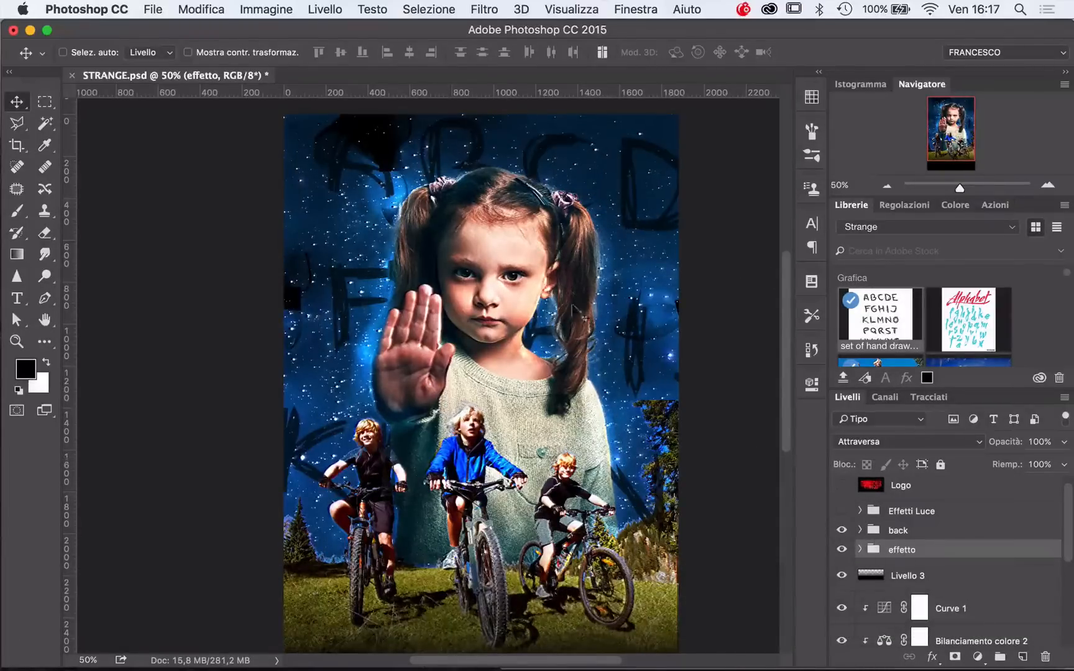
left_click(842, 511)
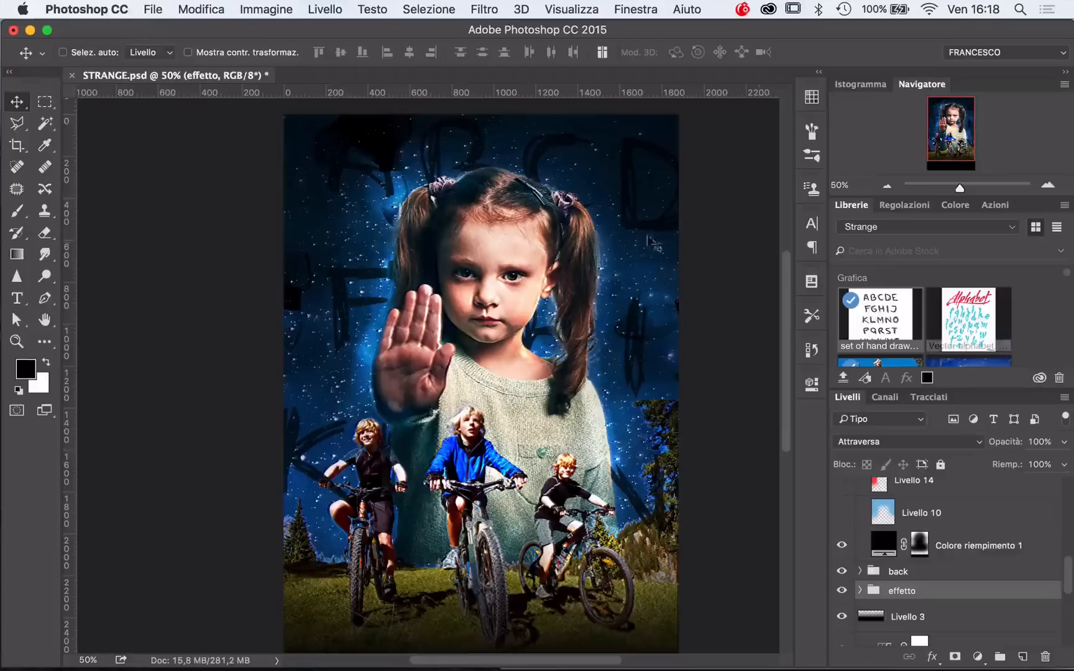
Select the Colore riempimento 1 mask, set it to 61% opacity and add Livello 18 above it
left_click(882, 545)
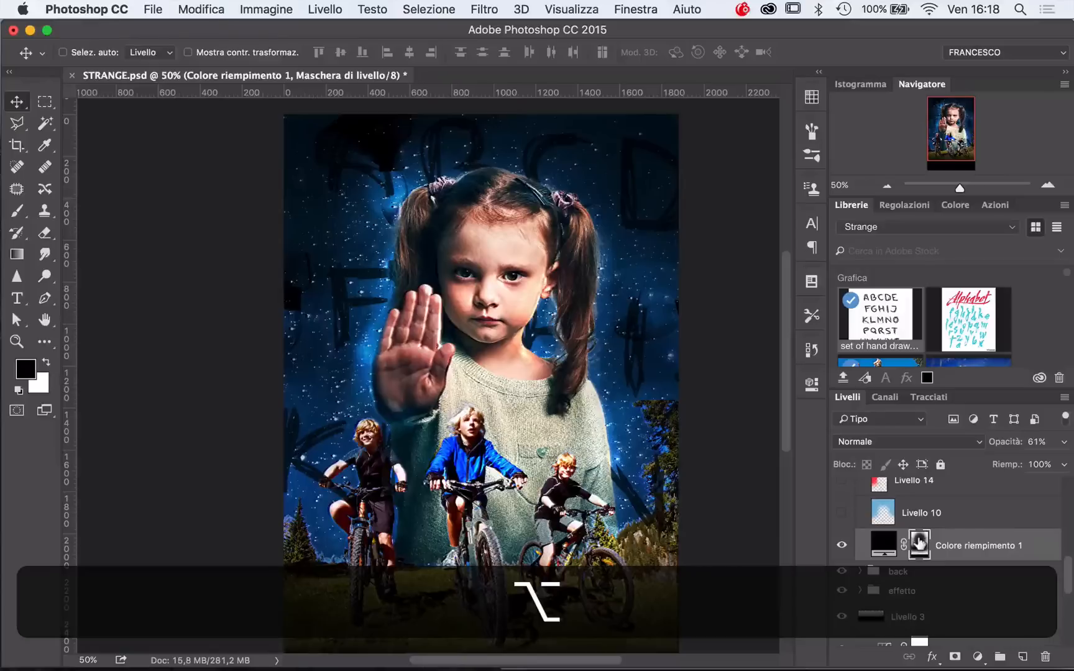
left_click(921, 512)
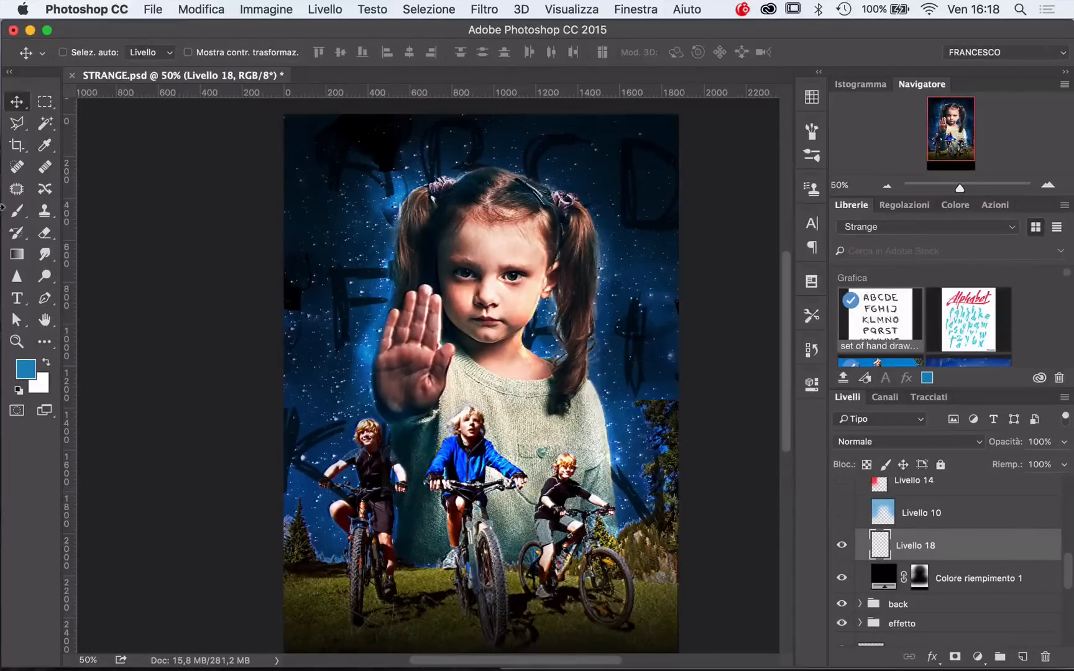
Choose the Brush with a brighter blue foreground colour and restore the default brush presets
left_click(16, 210)
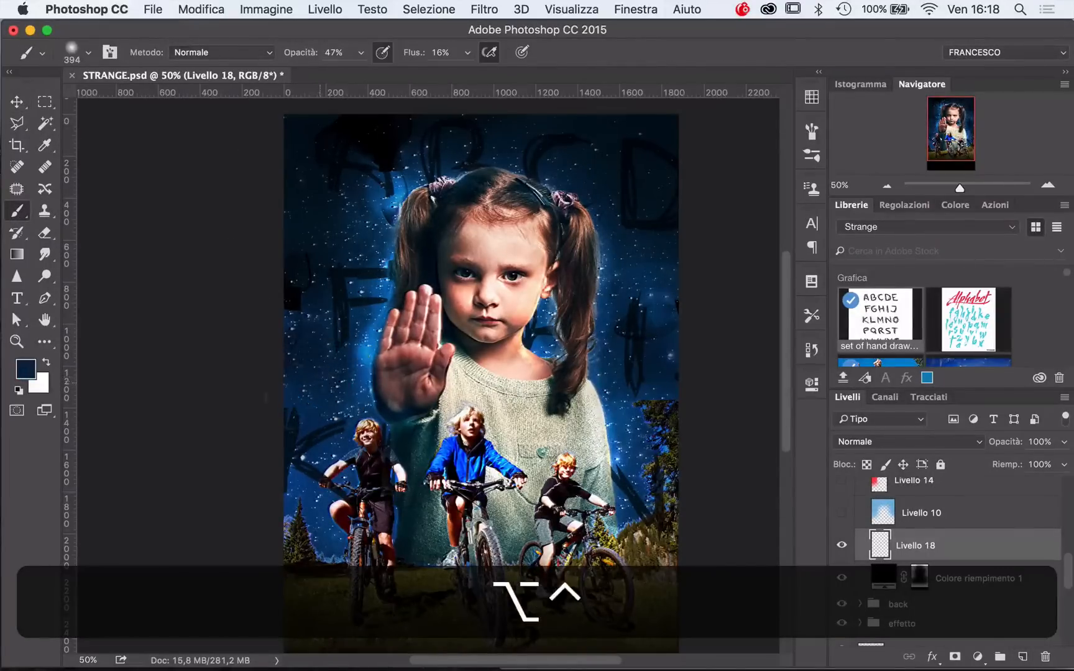
left_click(25, 370)
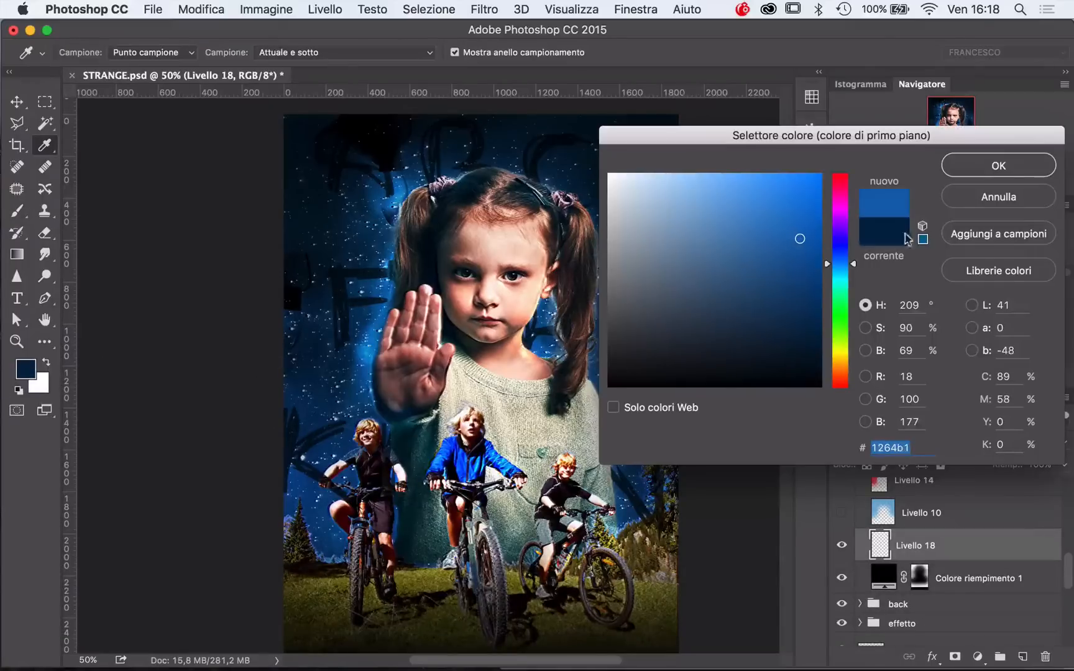
left_click(997, 166)
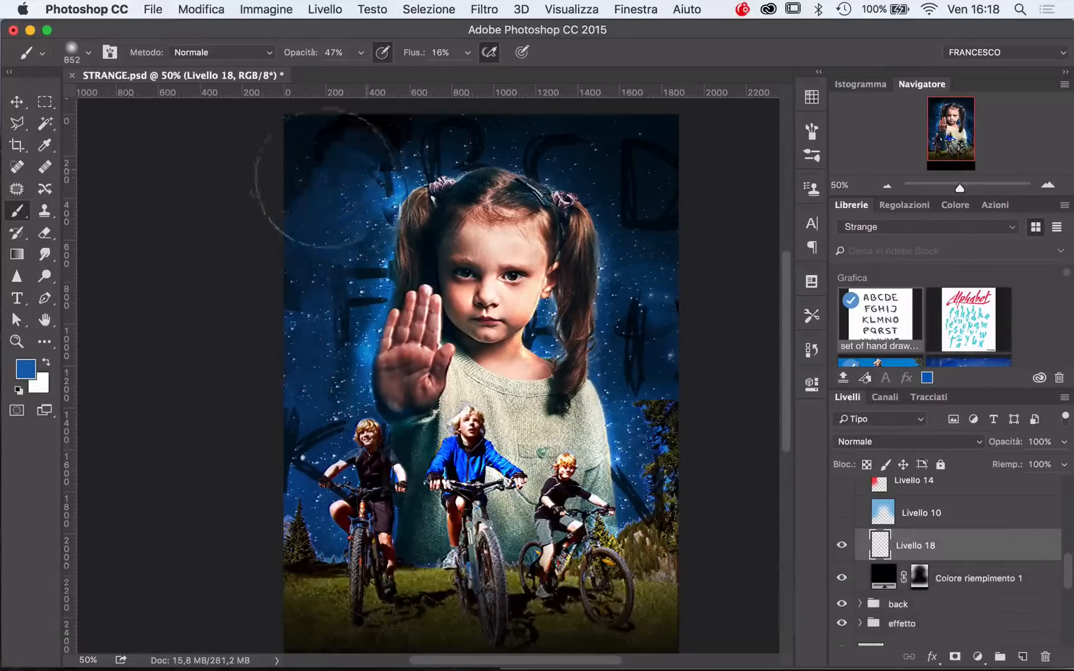
left_click(303, 74)
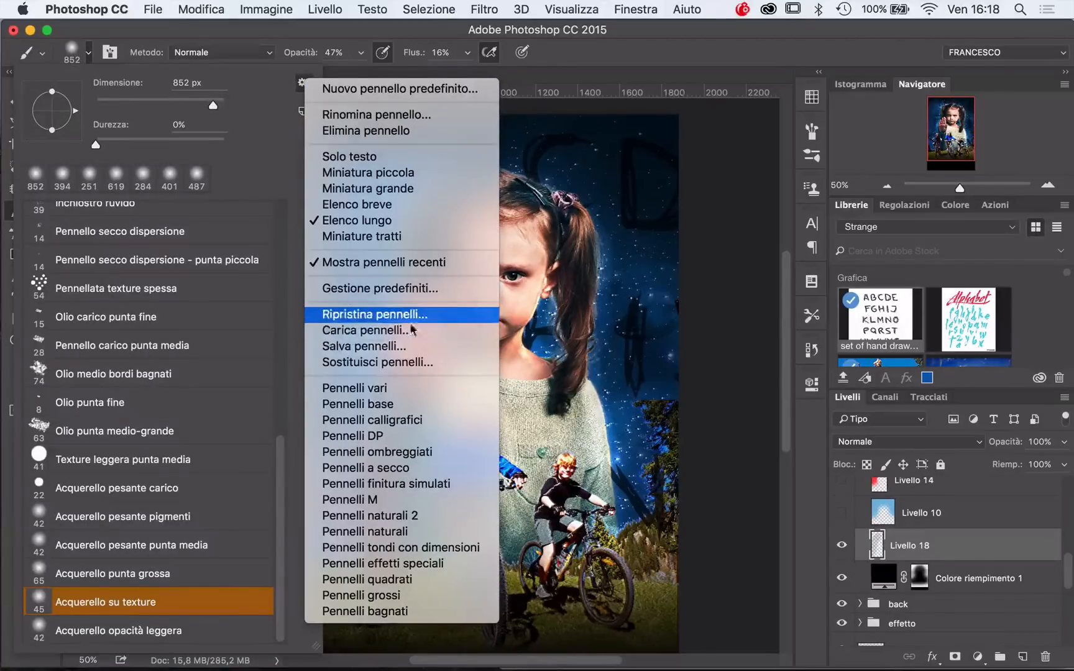
left_click(372, 314)
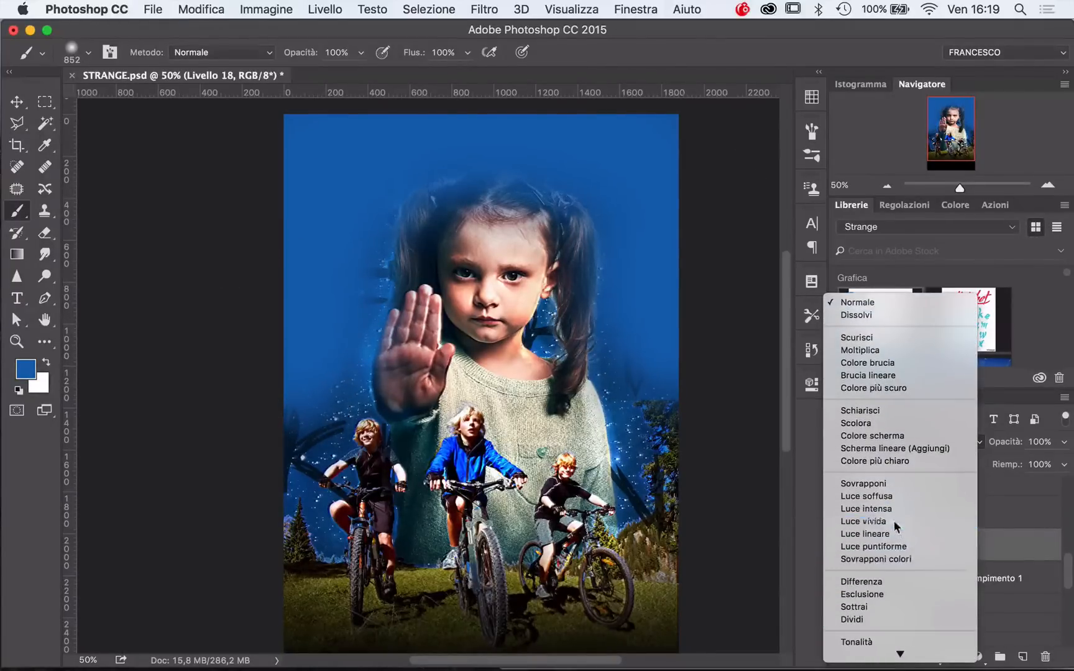
Blend the painted blue layer into the poster in Luce vivida mode
left_click(862, 521)
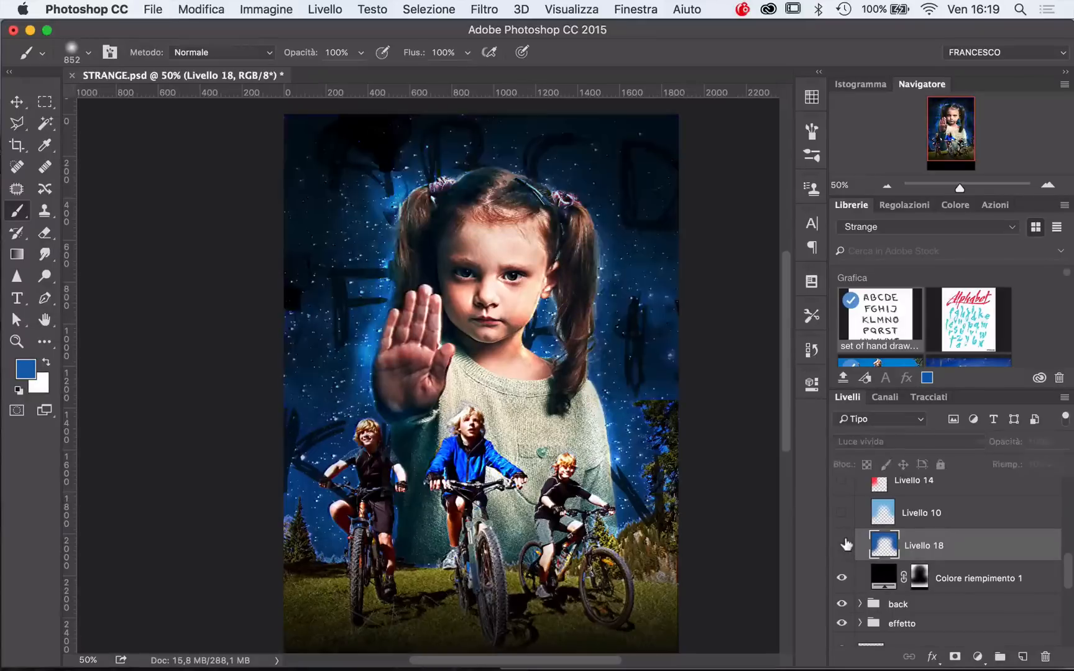
Set Livello 14's red glow from Luce vivida to Colore blending to tint the girl's left side
left_click(843, 546)
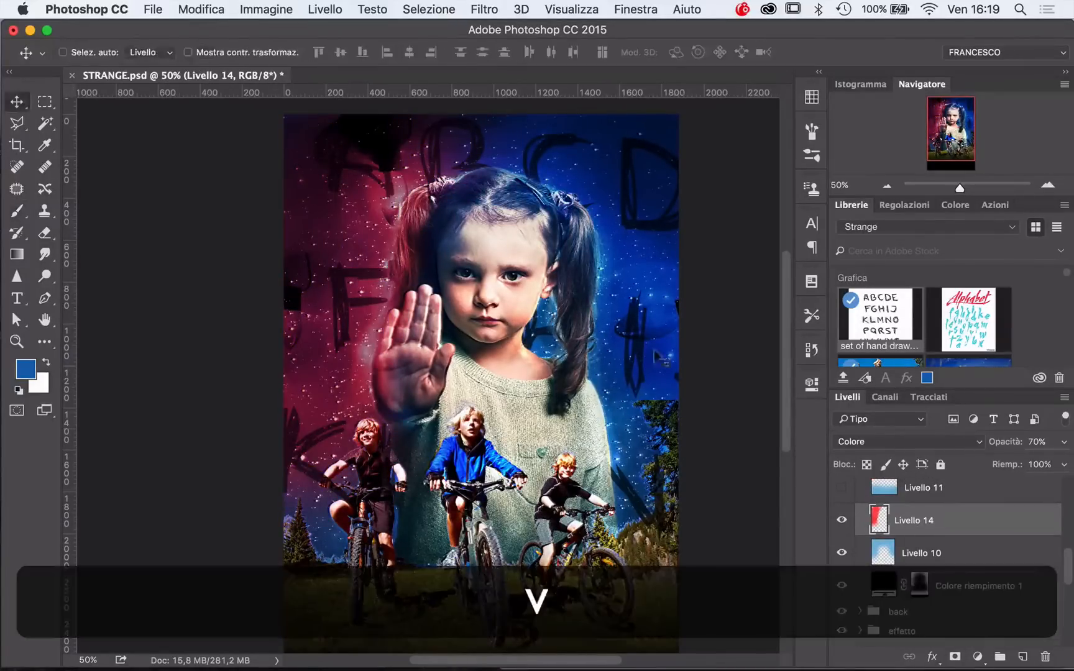
left_click(903, 442)
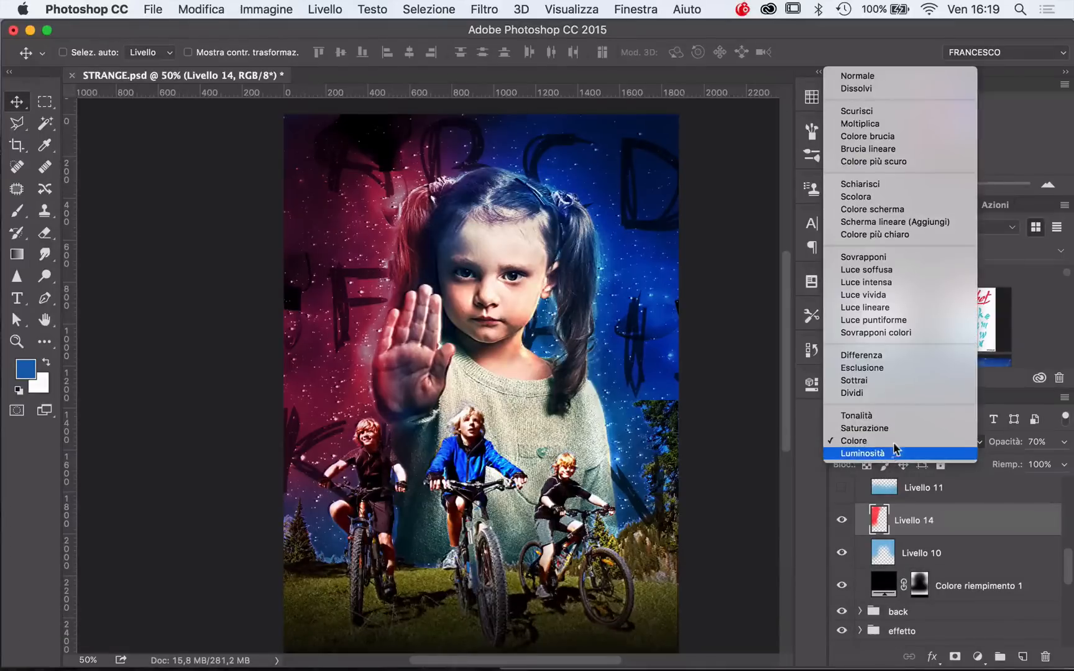
left_click(863, 295)
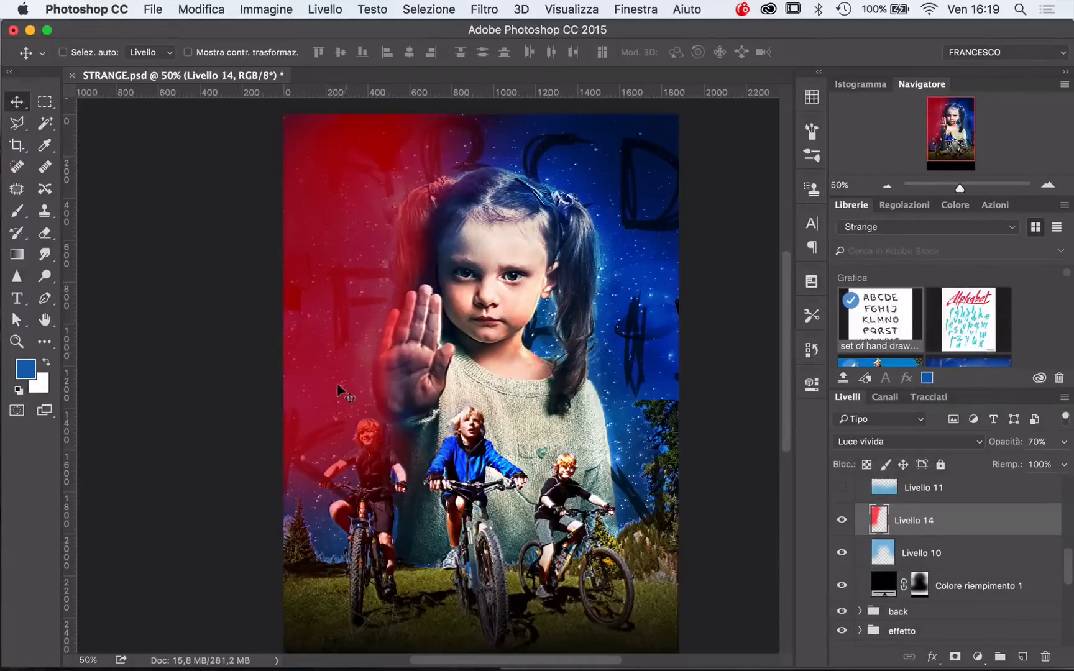
left_click(903, 441)
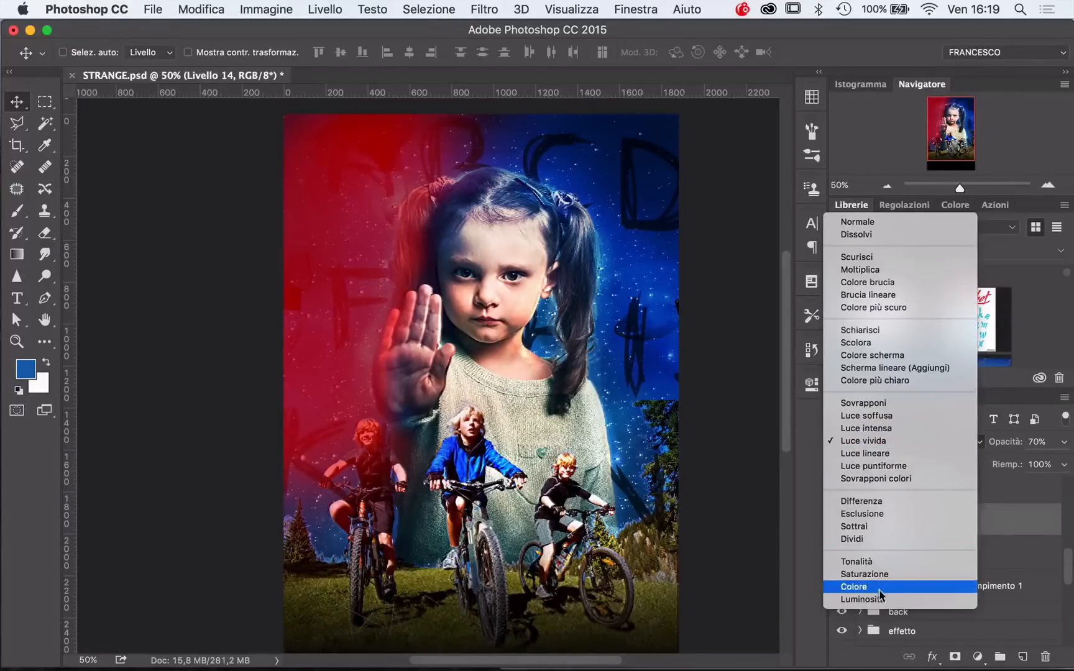
left_click(853, 586)
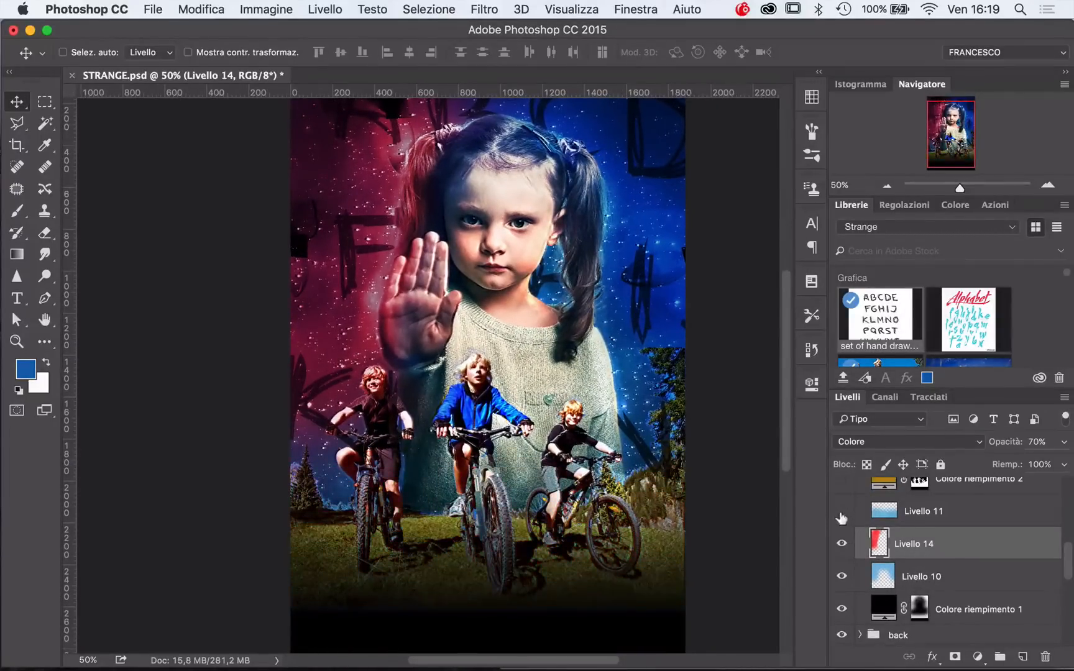
Show the brown Colore riempimento 2 fill and keep it in Colore blending at 39% opacity
left_click(924, 511)
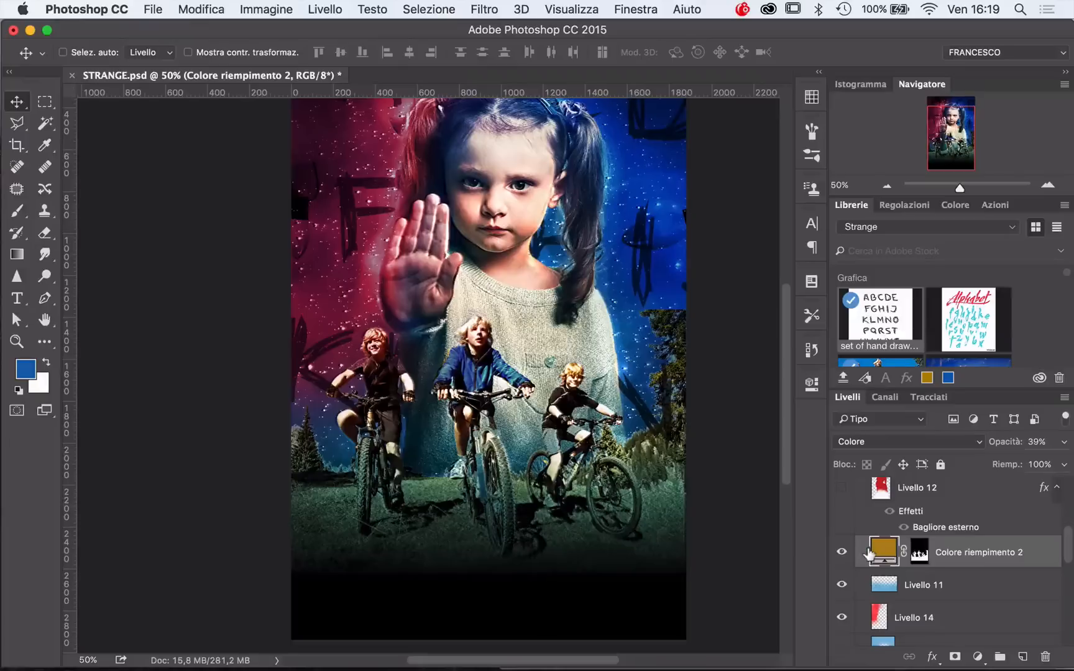
left_click(882, 551)
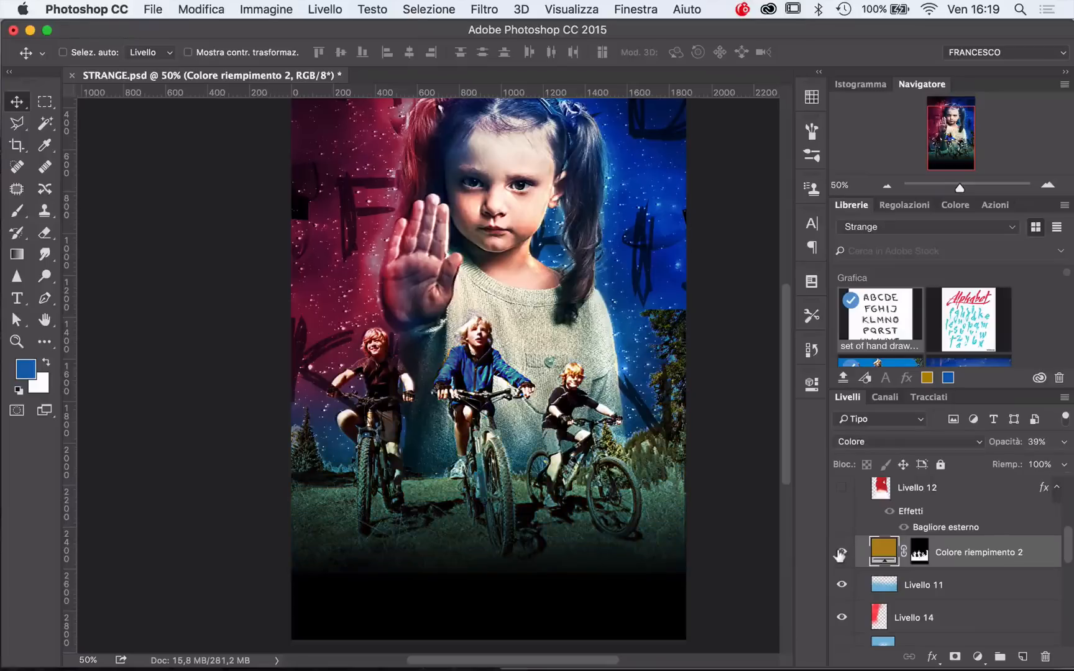
left_click(843, 552)
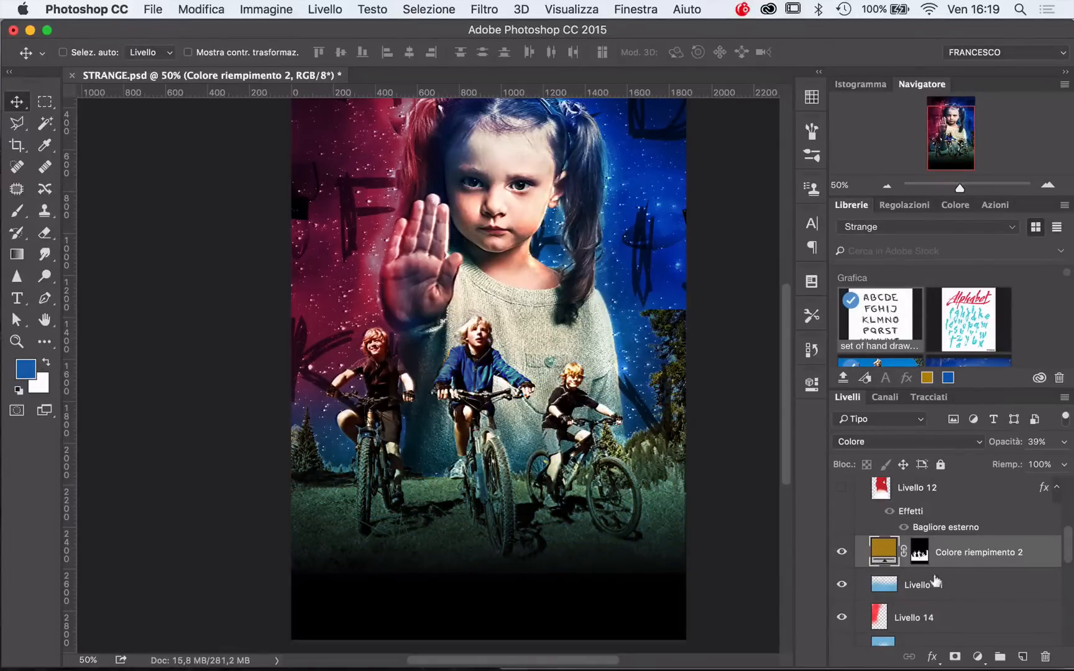
left_click(904, 441)
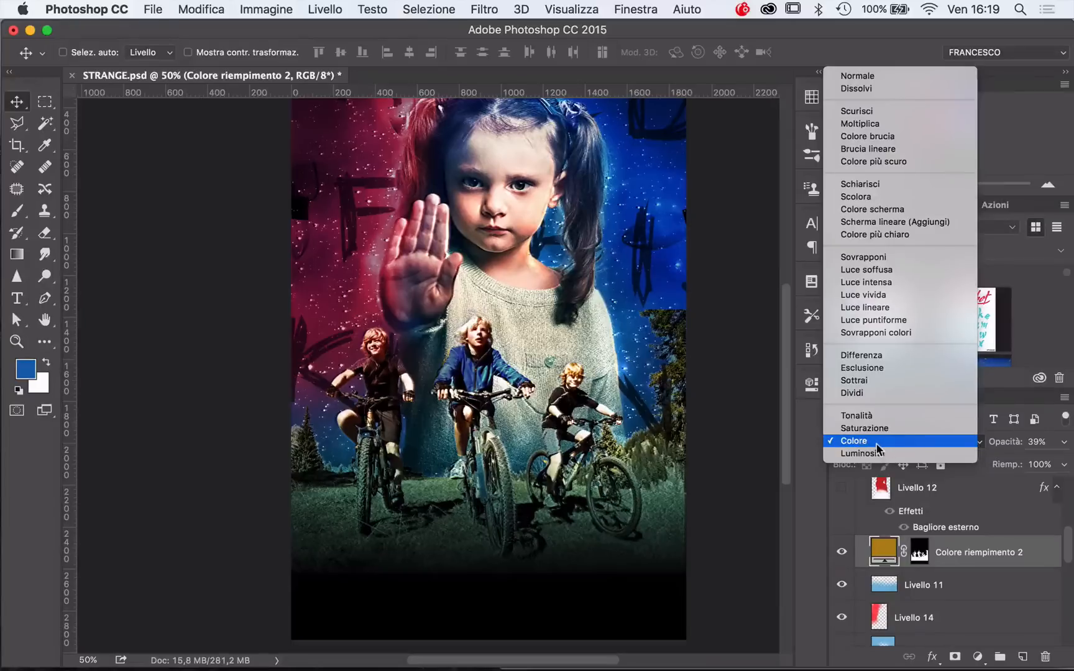
left_click(854, 440)
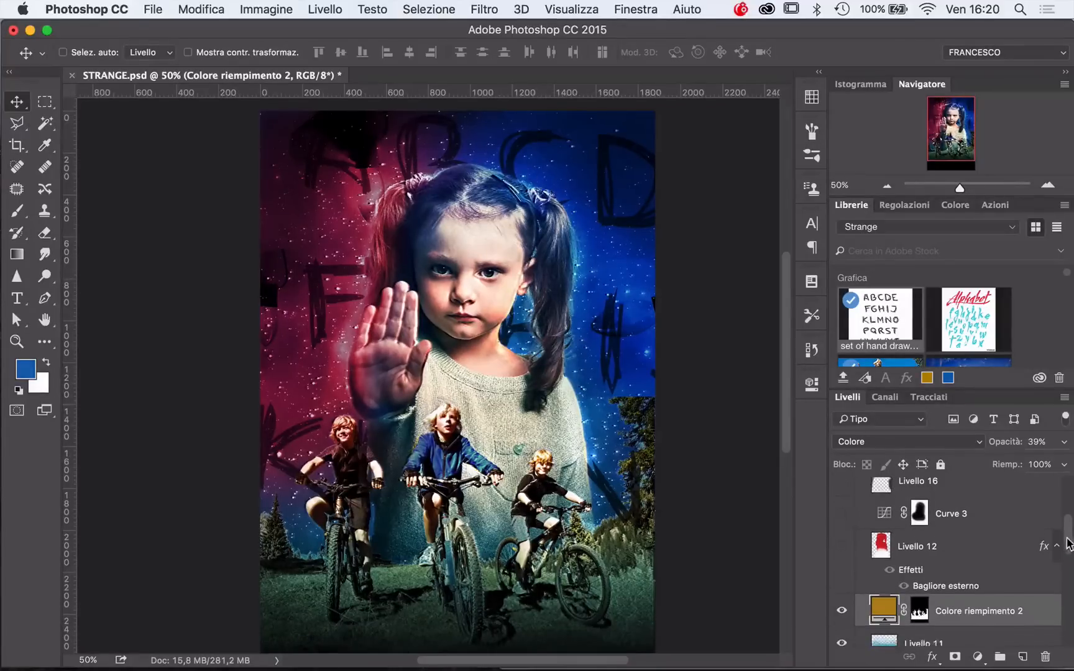
Give the Livello 18 silhouette a Bagliore esterno and drag its fill opacity to 0
scroll("down", 3)
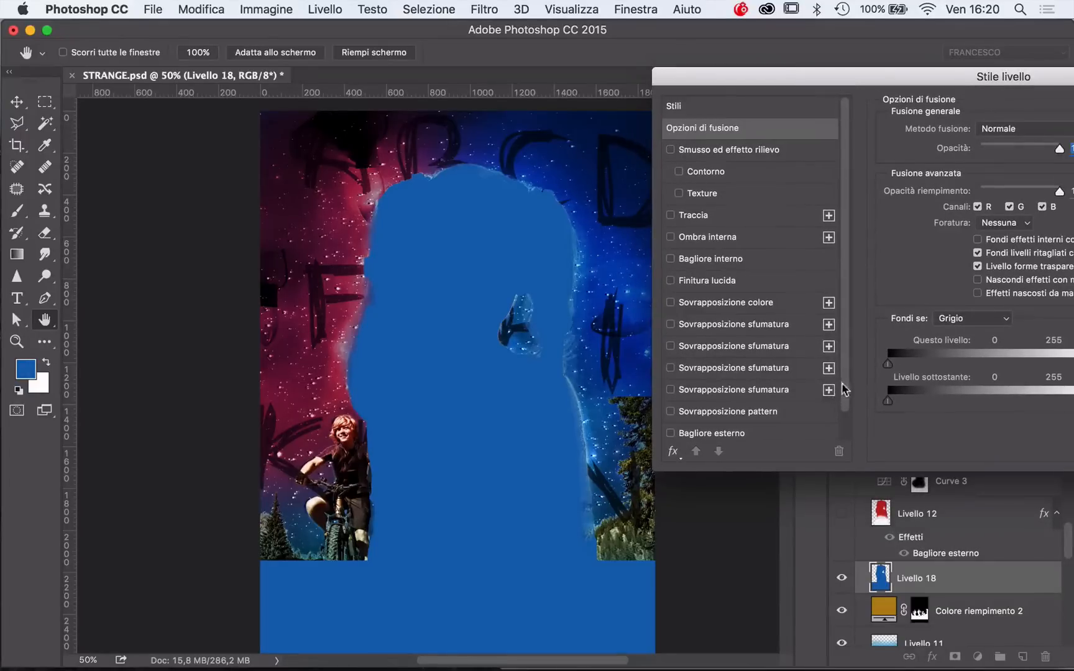
left_click(670, 405)
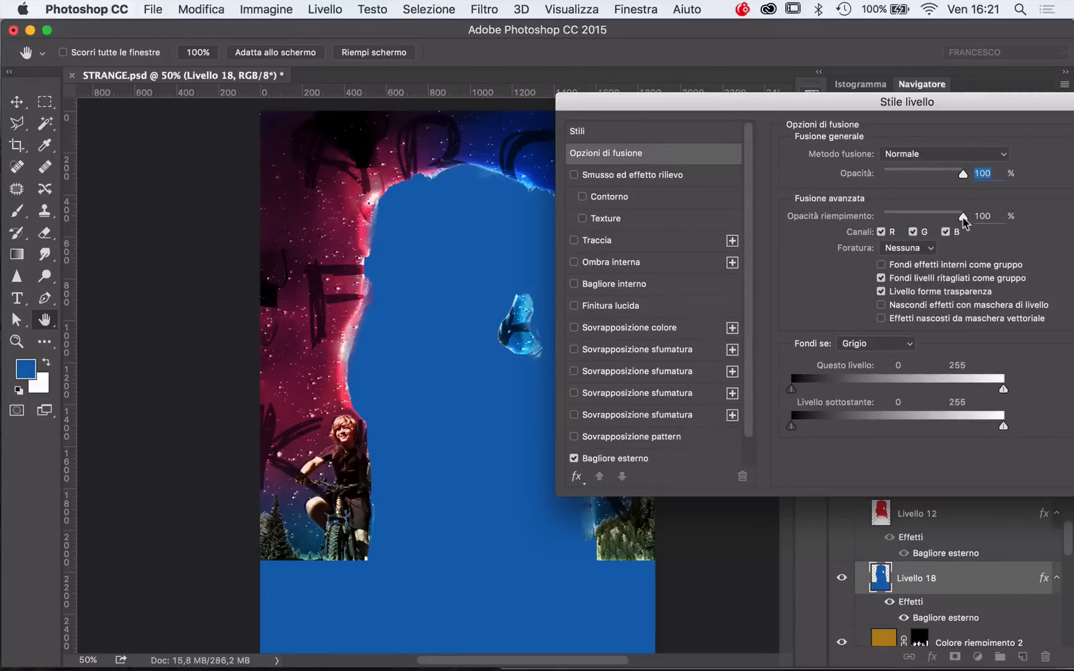
left_click_drag(964, 217, 884, 216)
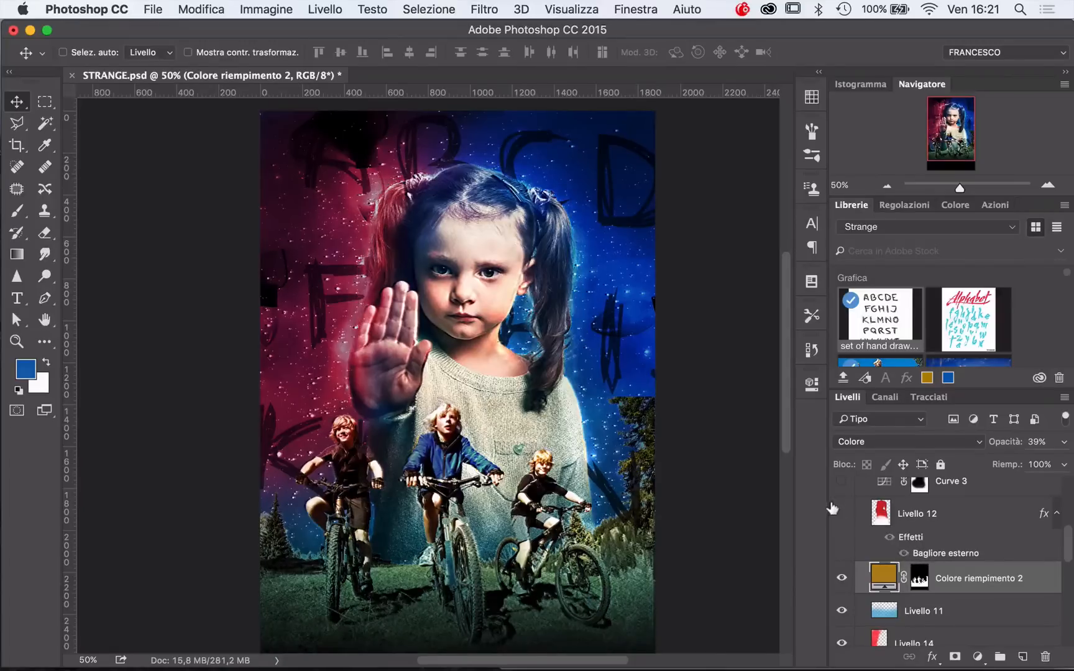
Show Livello 16's bike headlights and take the Brush on the Curve 3 mask
scroll("down", 3)
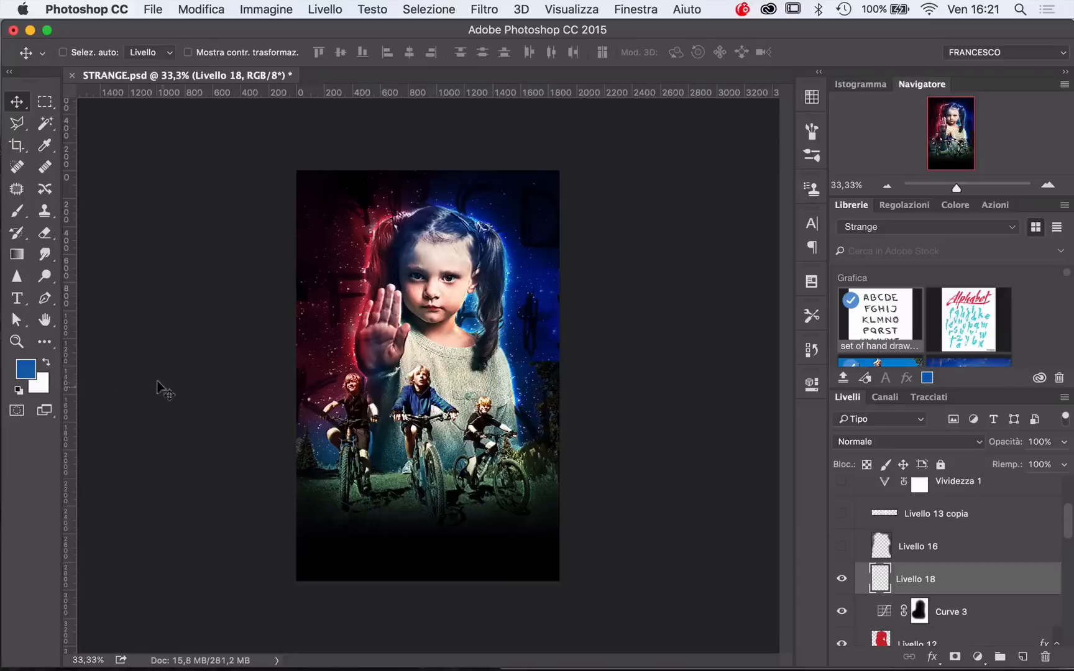
left_click(16, 211)
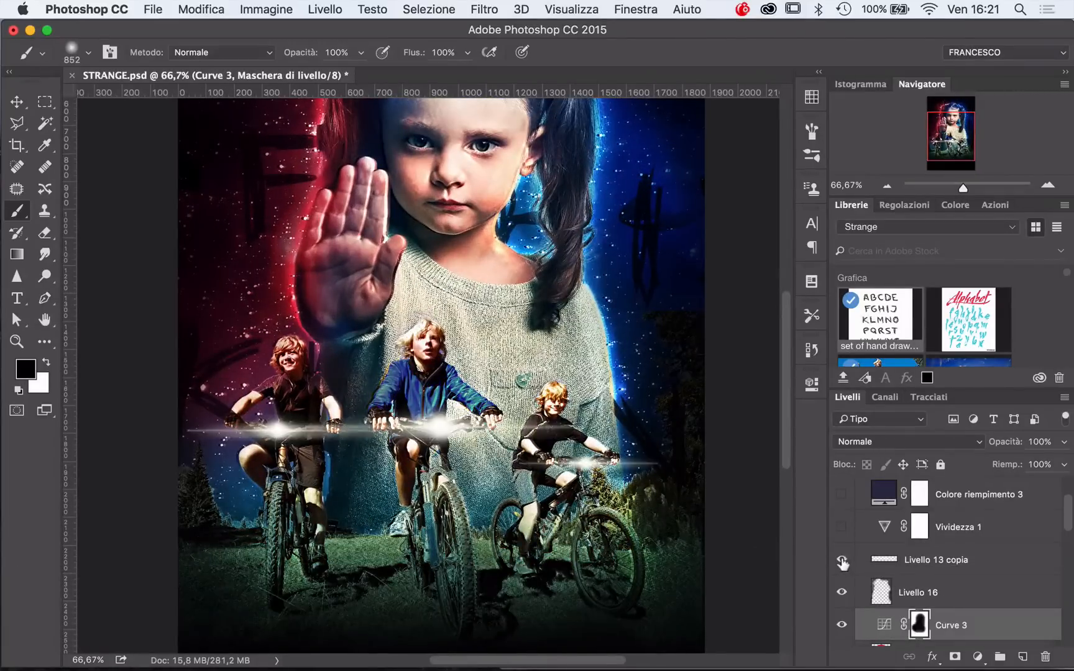
Turn on the Livello 13 copia light streak and the dark blue Schiarisci fill for the Effetti Luce group
left_click(936, 592)
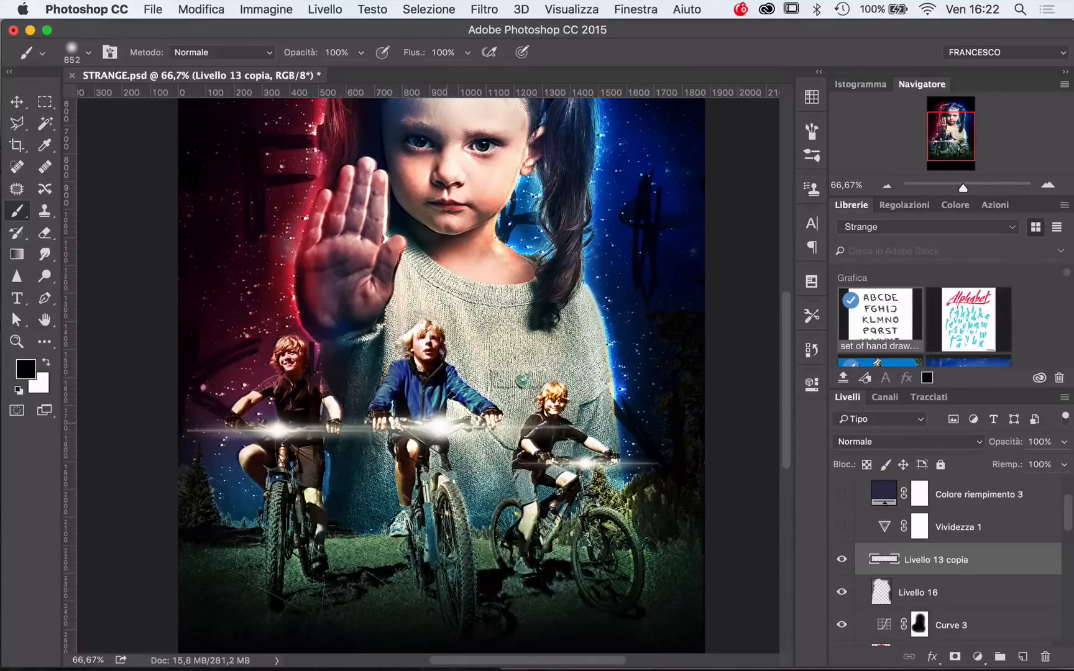
left_click(17, 101)
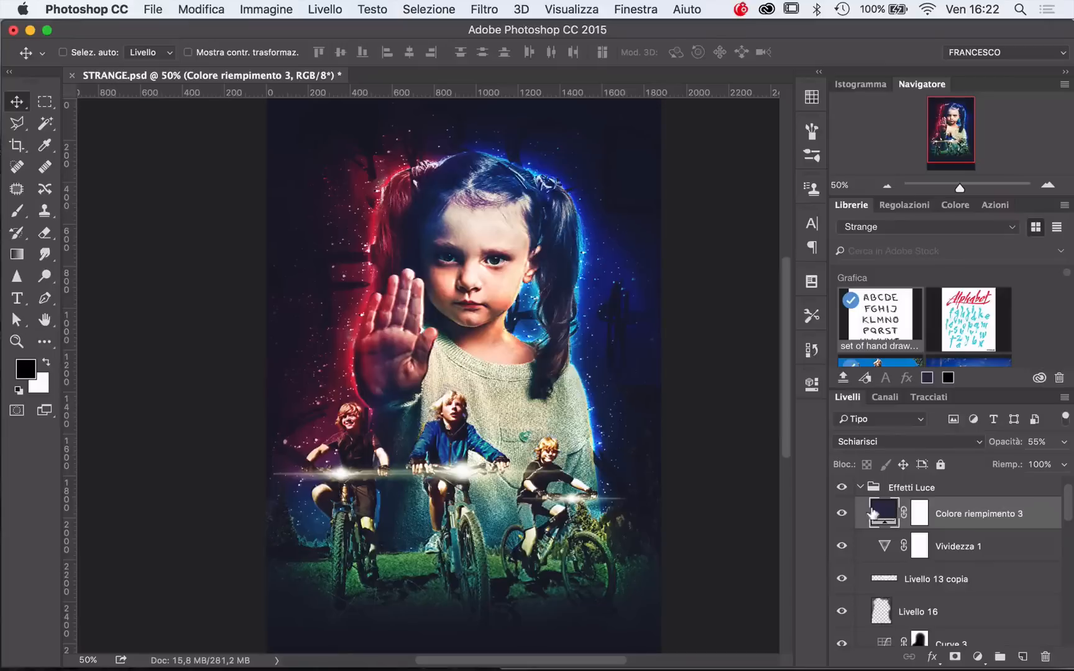
Confirm Colore riempimento 3's dark blue colour and keep its Schiarisci blending
left_click(882, 513)
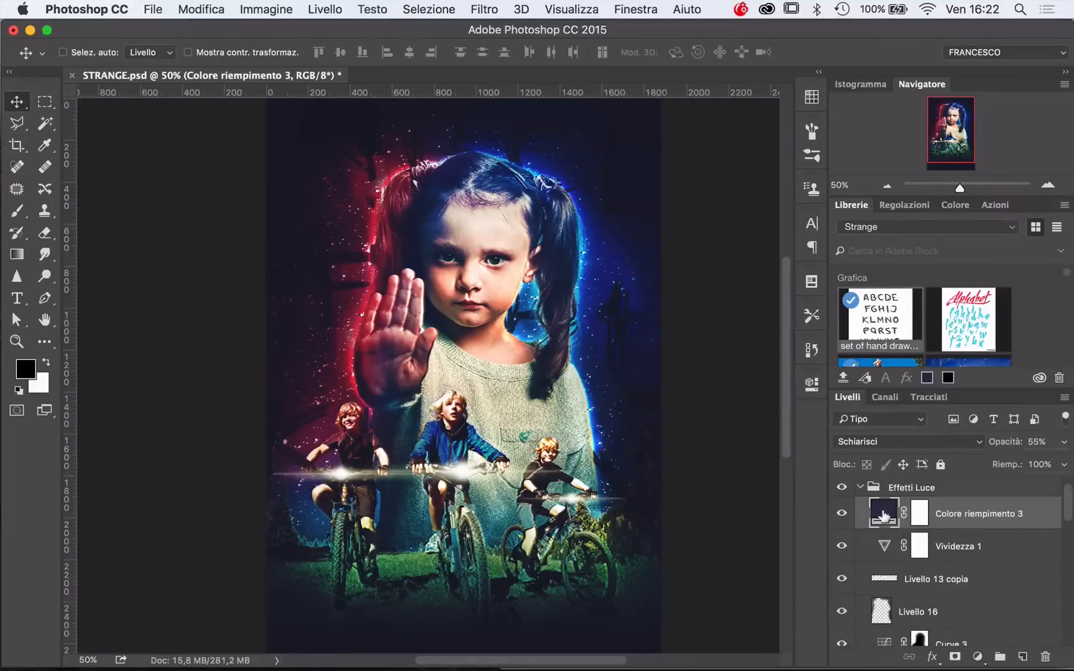
double_click(883, 513)
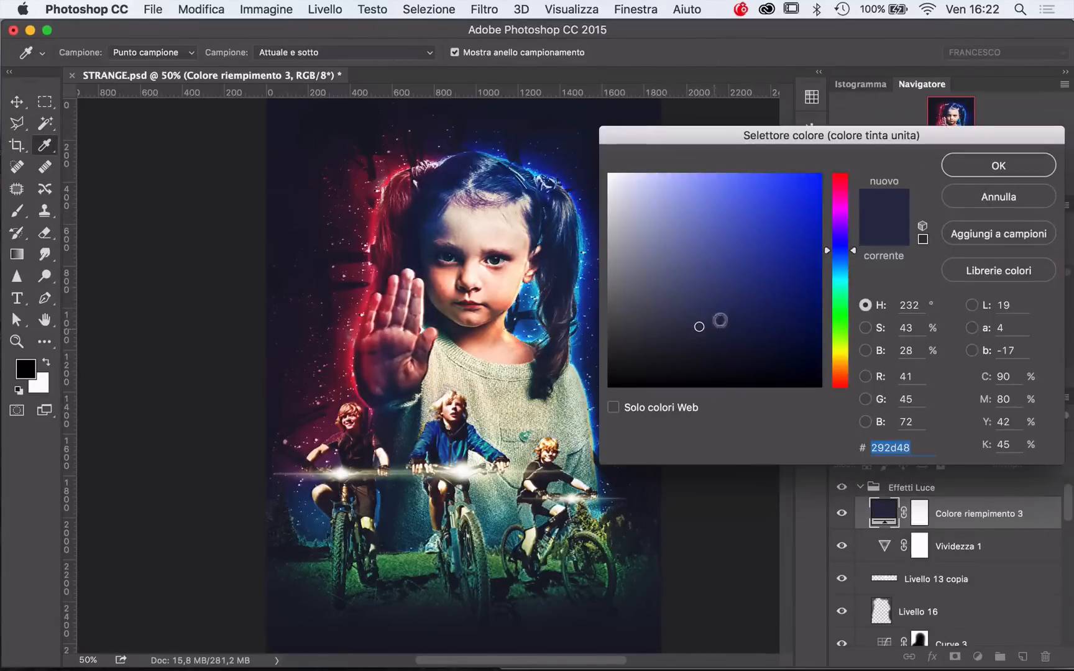
left_click(996, 165)
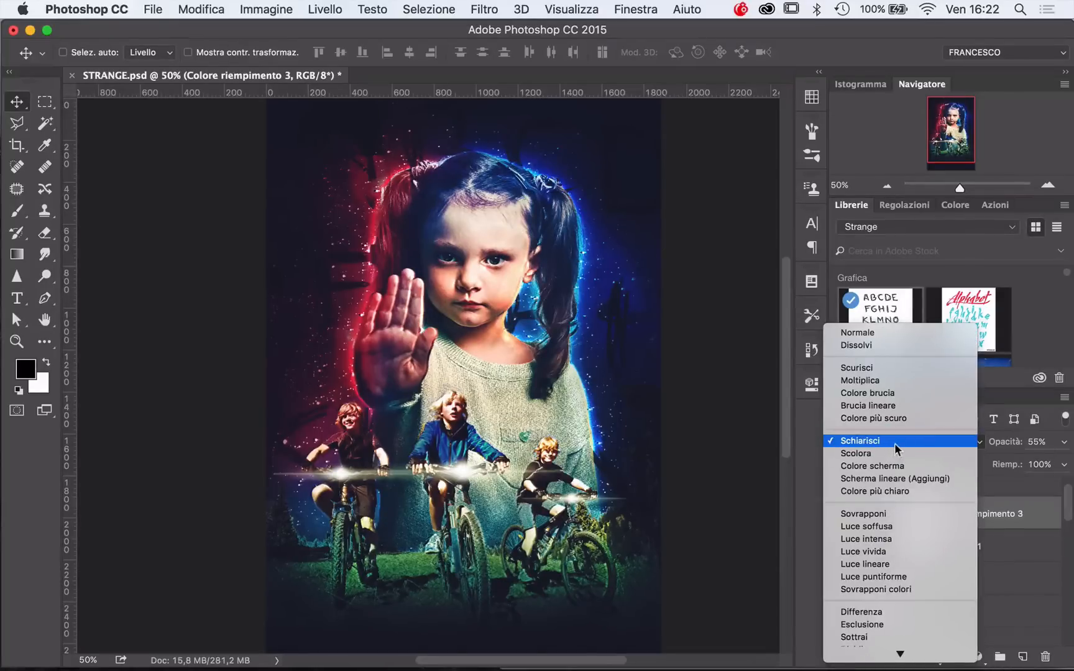
left_click(860, 440)
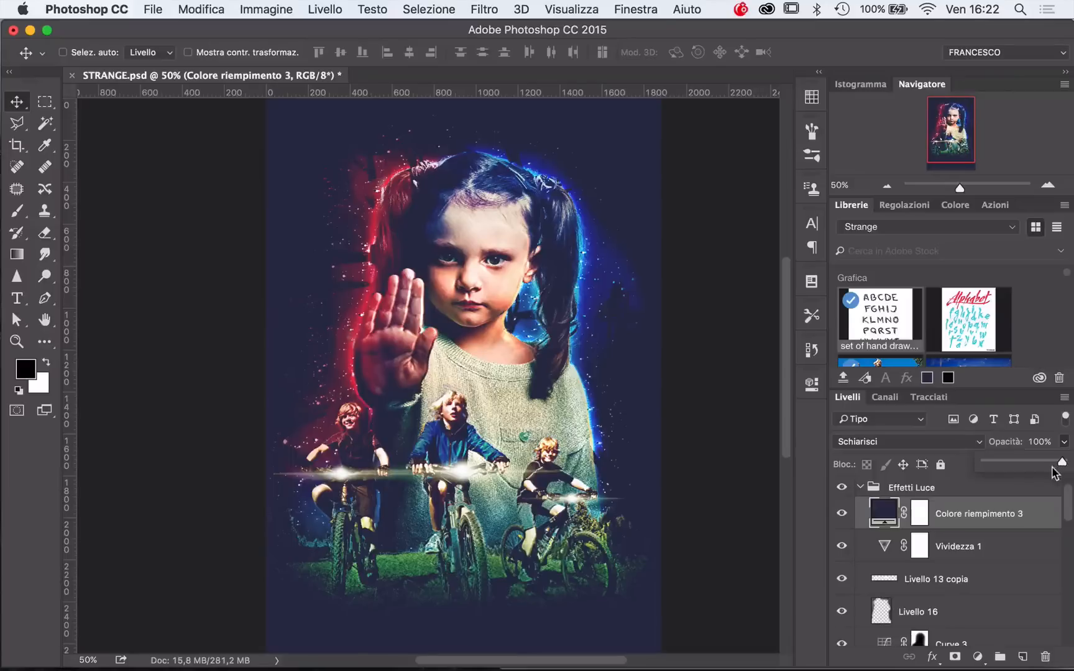
Drag the dark blue fill's opacity down to about 37%
left_click_drag(1051, 469, 1014, 466)
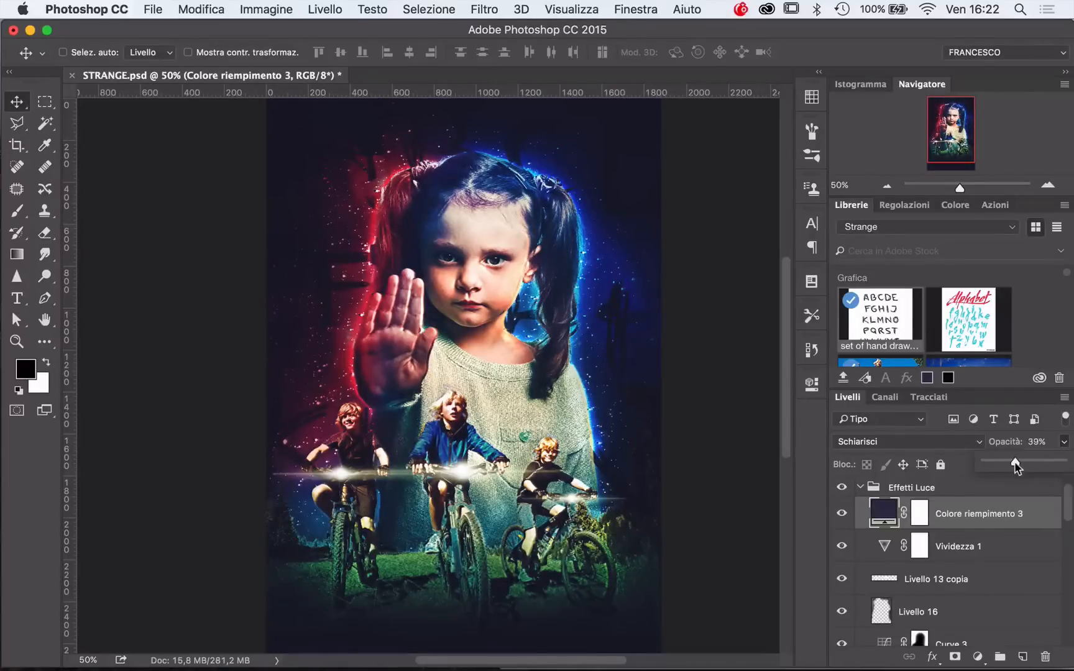
left_click_drag(1020, 464, 1014, 463)
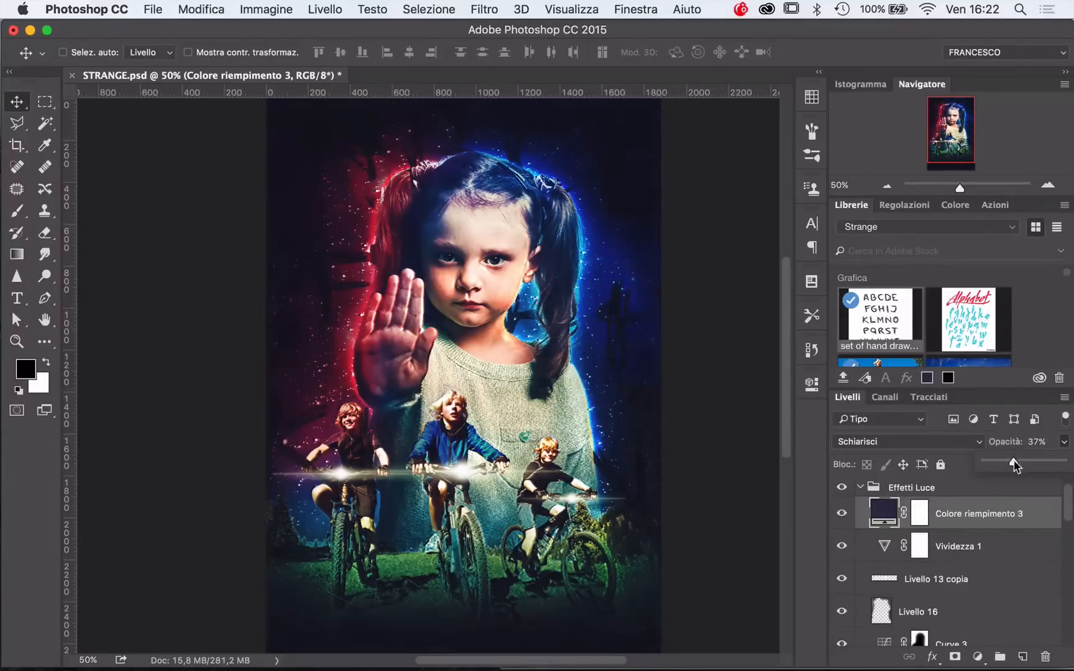
left_click_drag(1014, 465, 1021, 464)
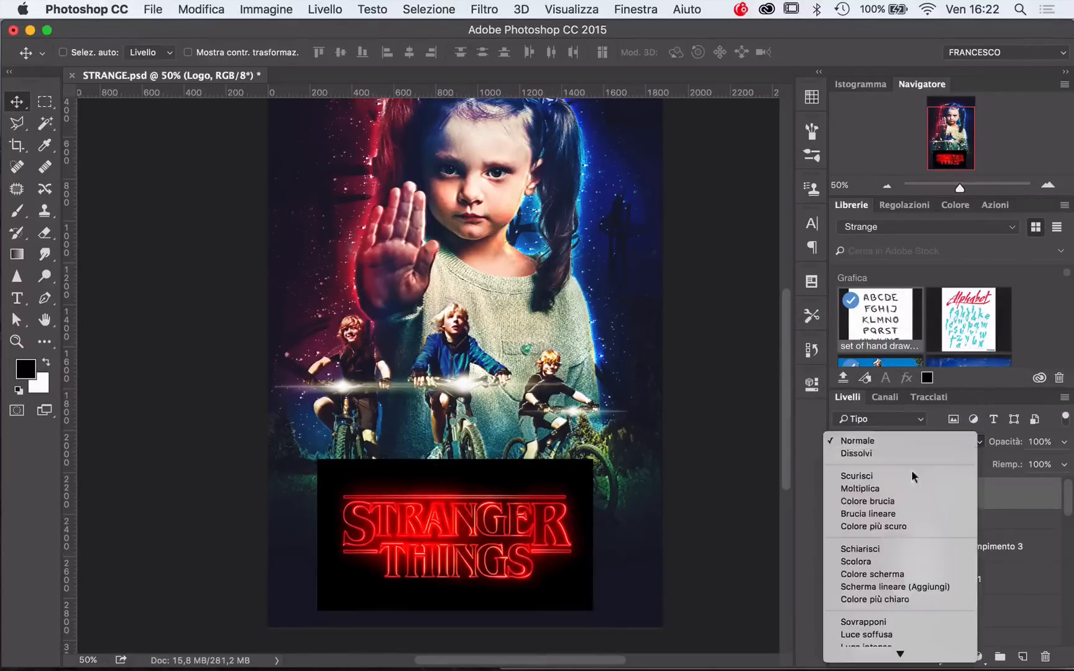
Set the Logo layer to Scolora so its black box drops out, and zoom in on the result
left_click(855, 562)
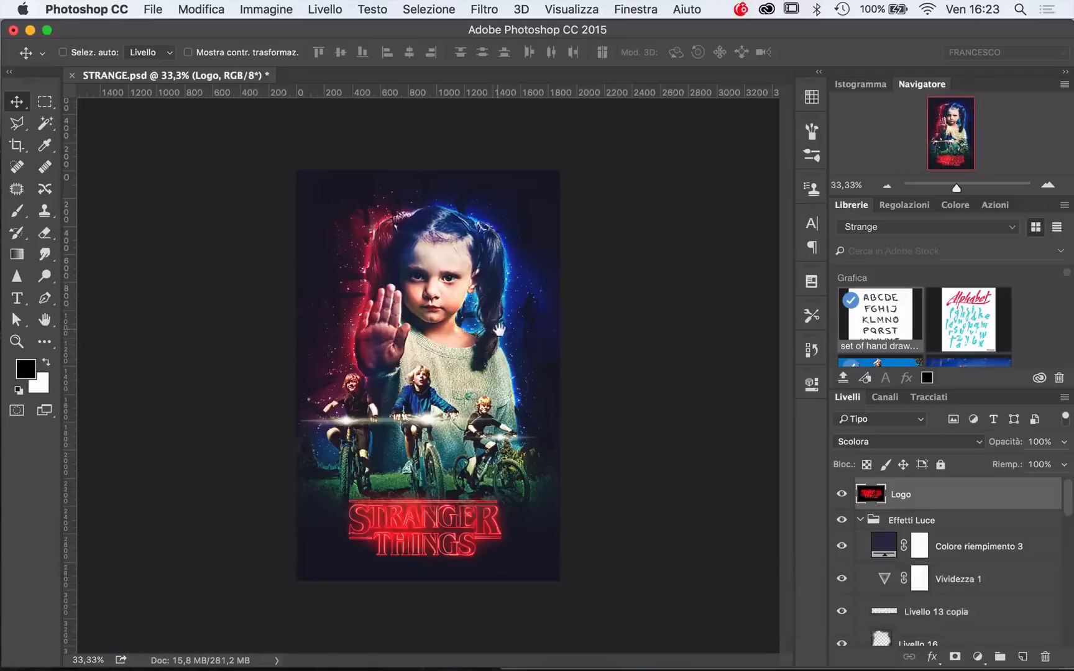
key("cmd+plus")
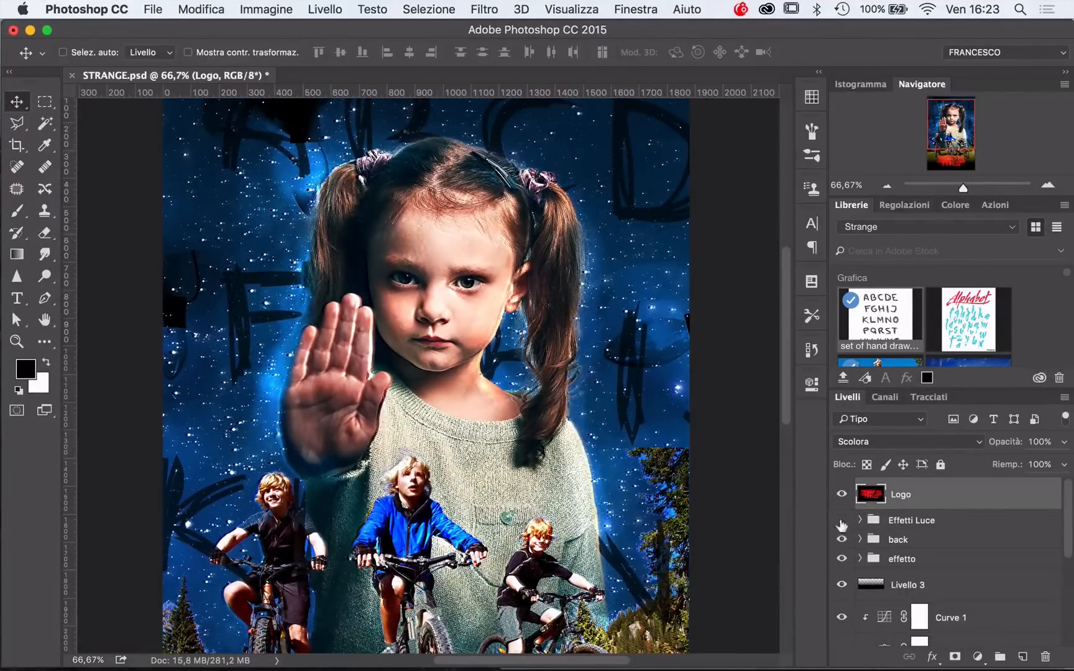
Restore the red and blue glows, then review Livello 10, Livello 11 and the 52% navy fill
left_click(860, 520)
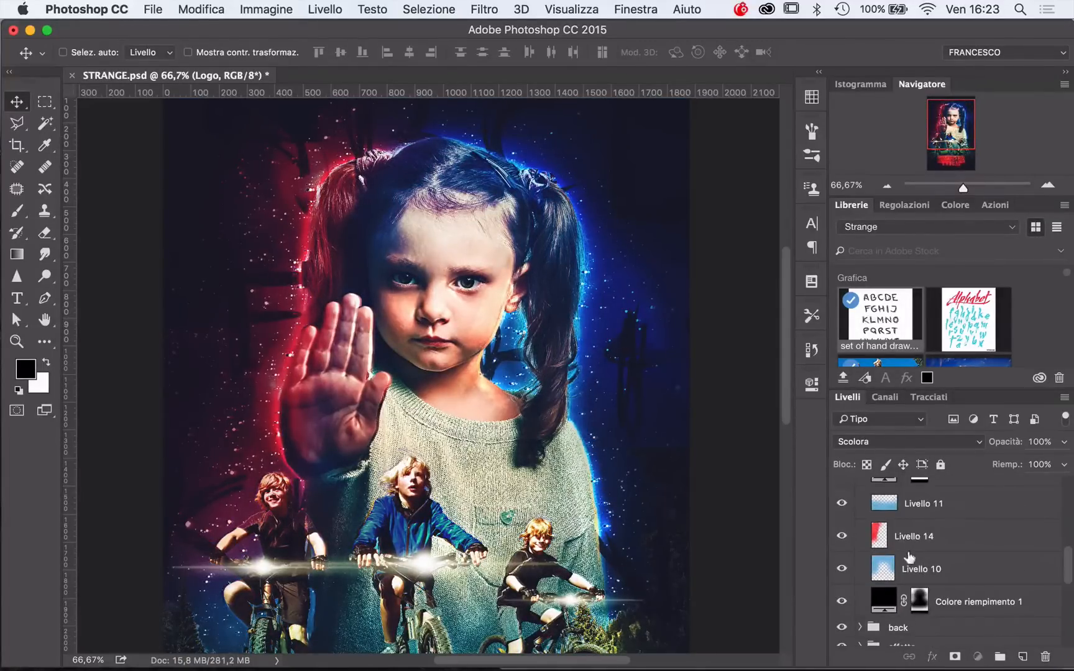
left_click(921, 601)
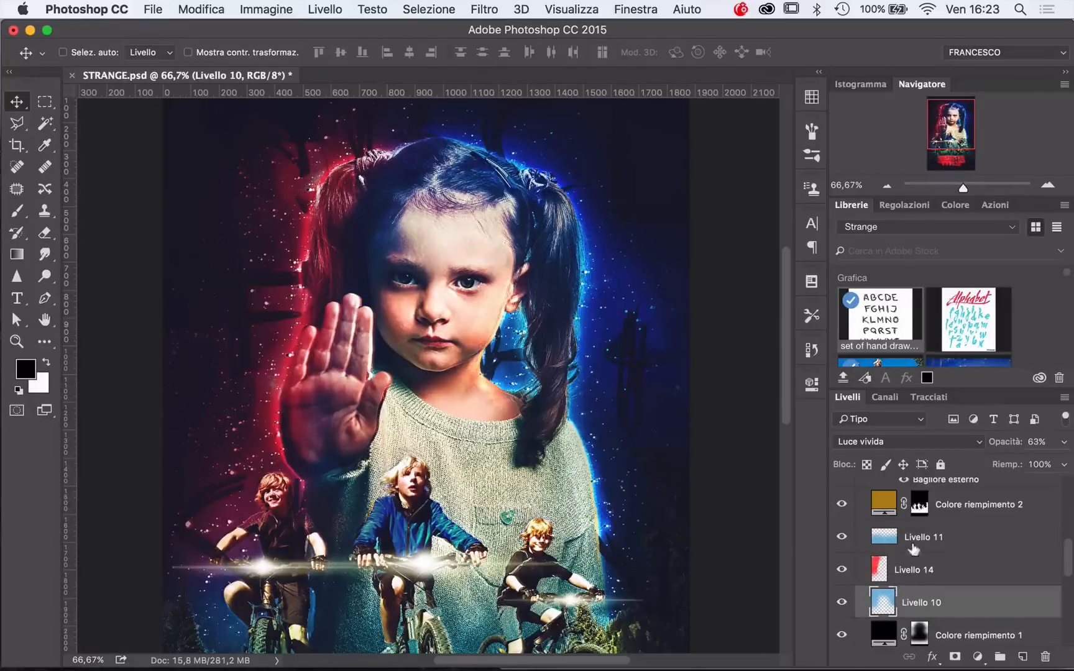
left_click(922, 537)
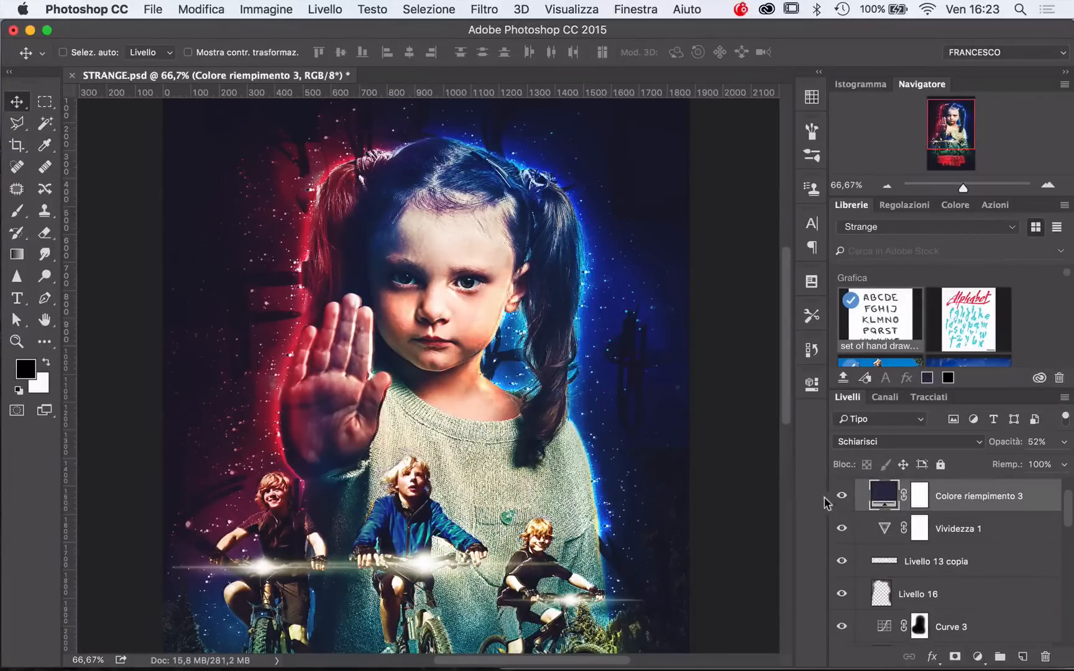
left_click(841, 495)
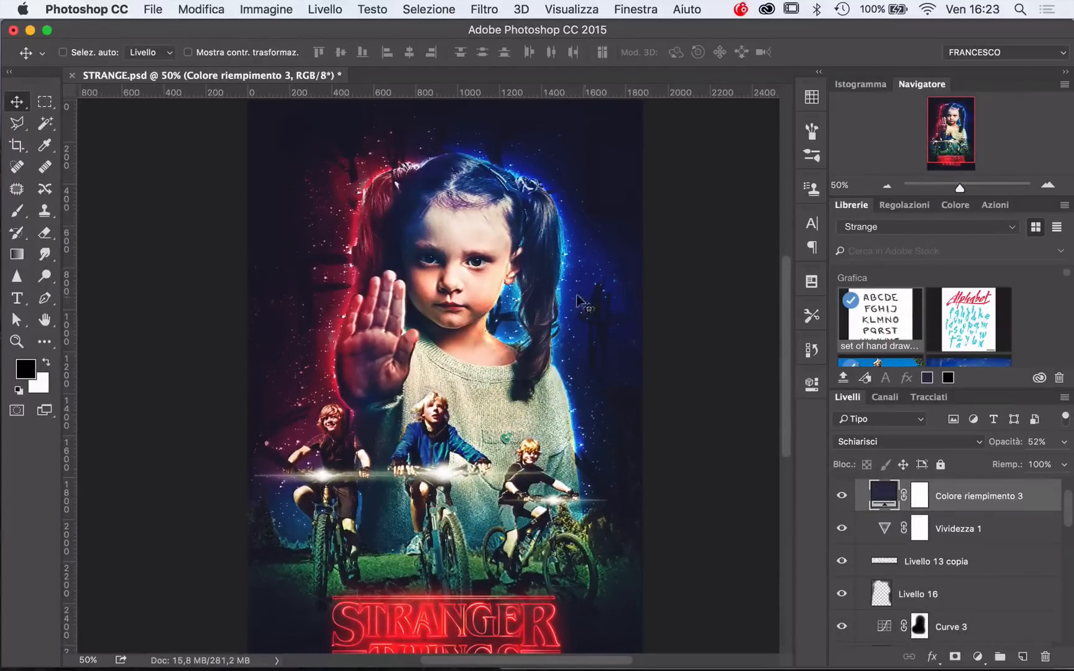
mouse_move(590, 308)
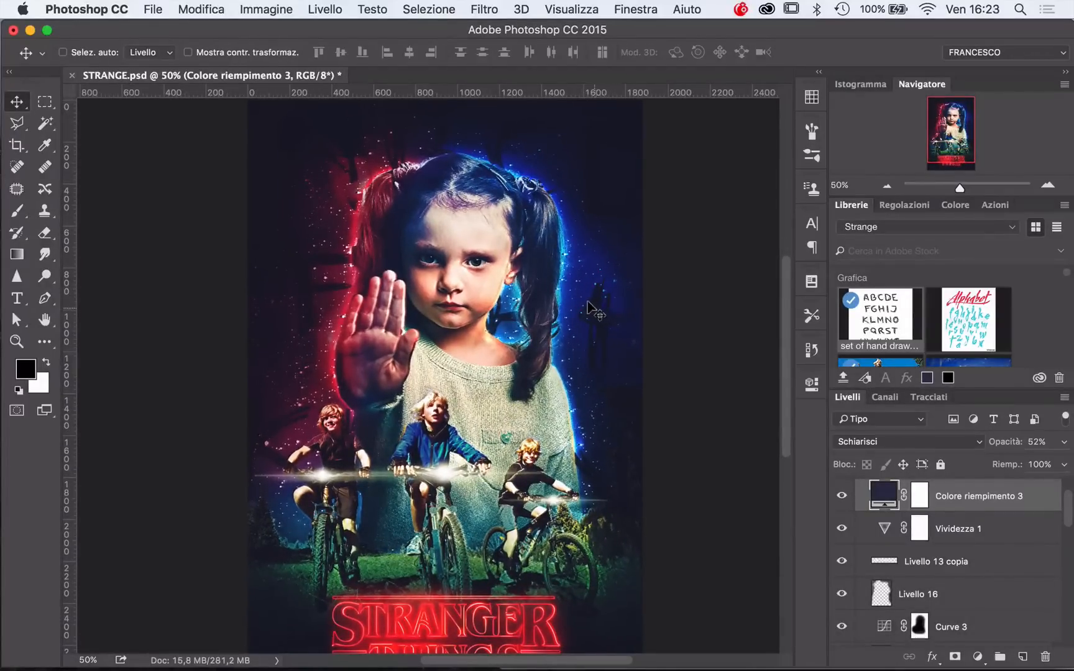